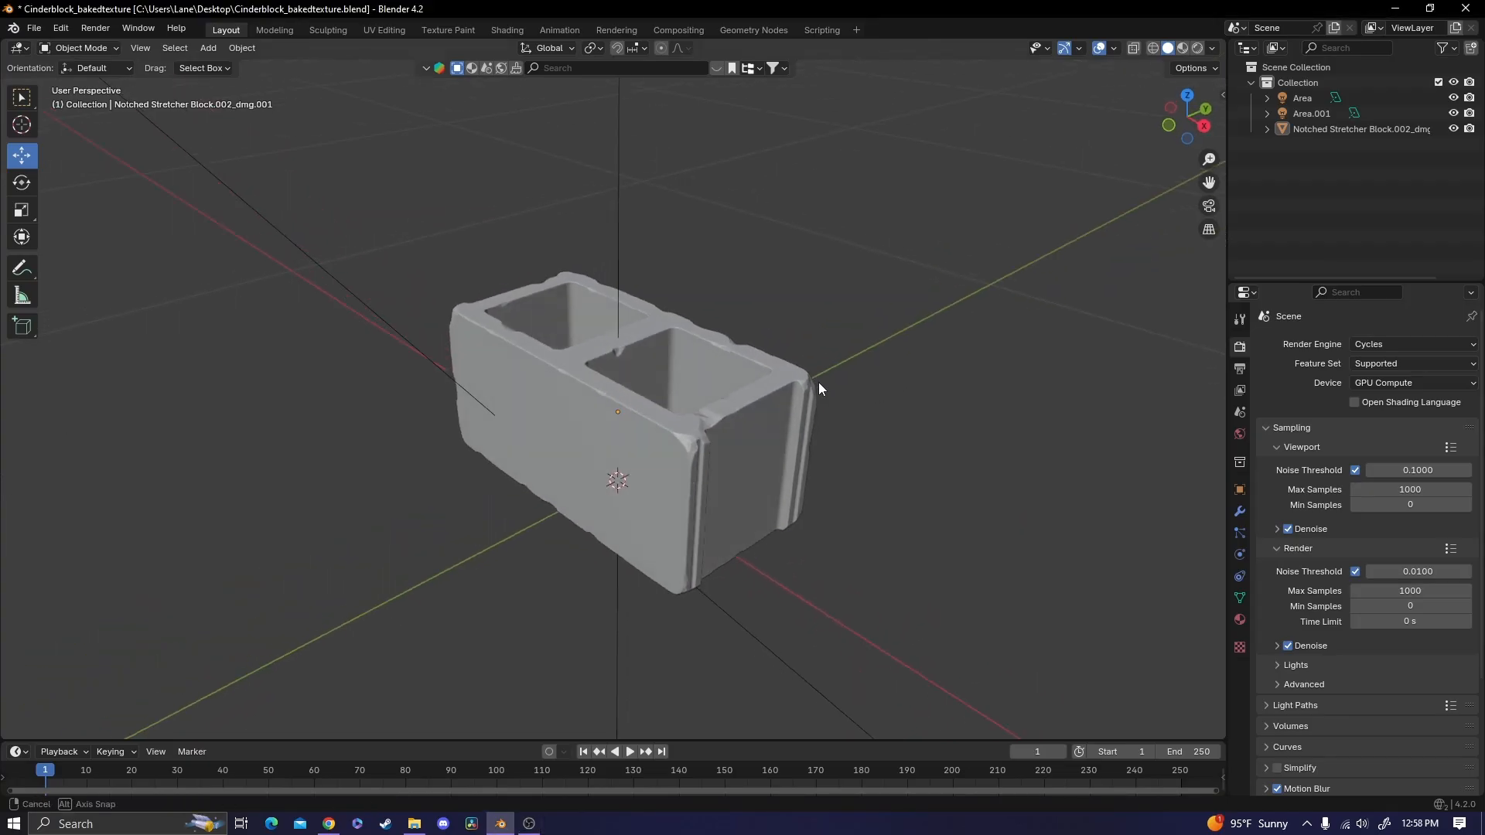
Step: Select the cinder block, inspect its UV layout in UV Editing, then move to Shading
{"action": "left_click", "coordinate": [616, 407]}
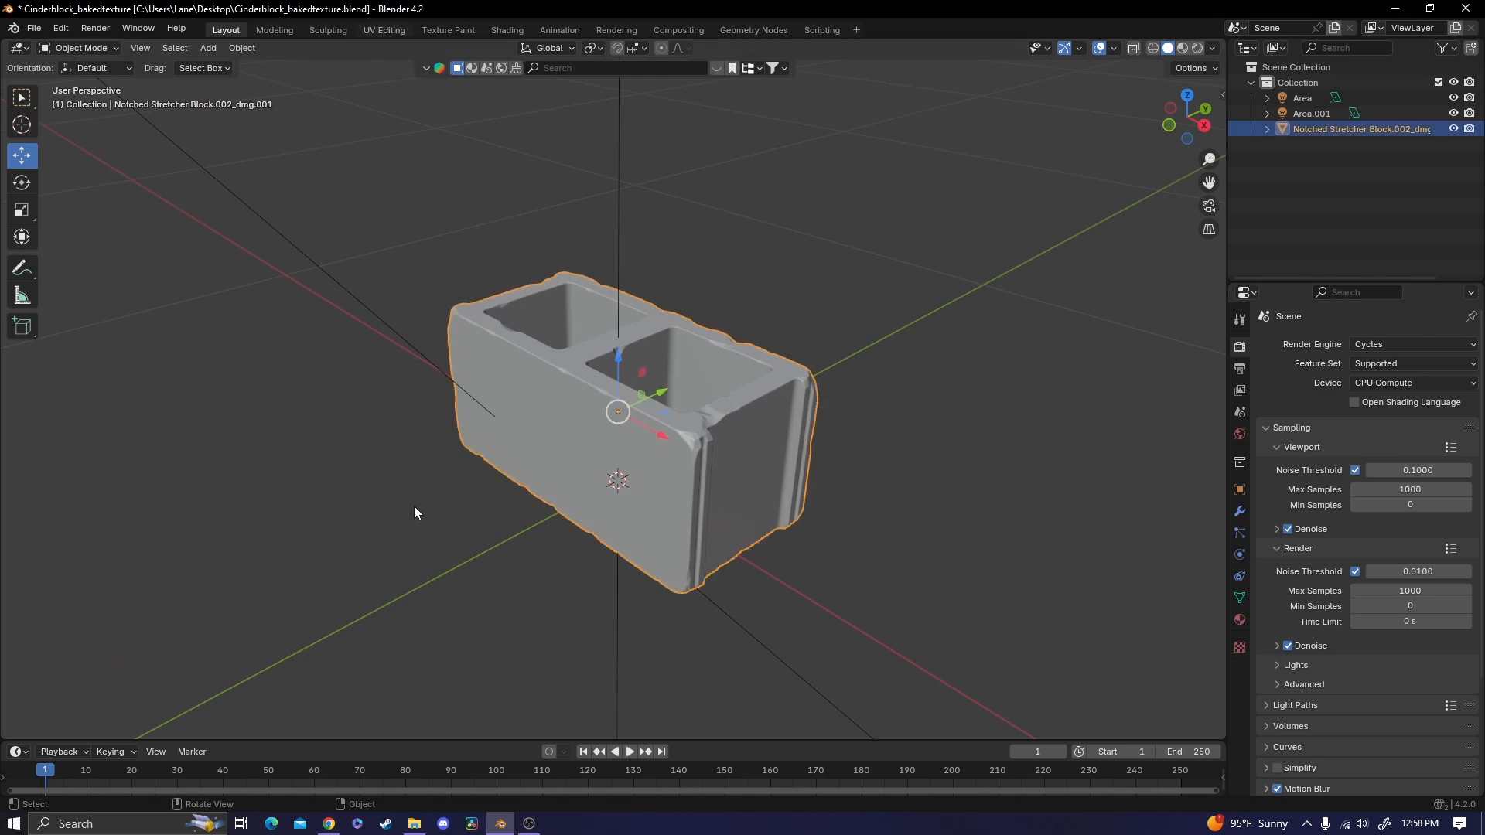
{"action": "left_click", "coordinate": [384, 29]}
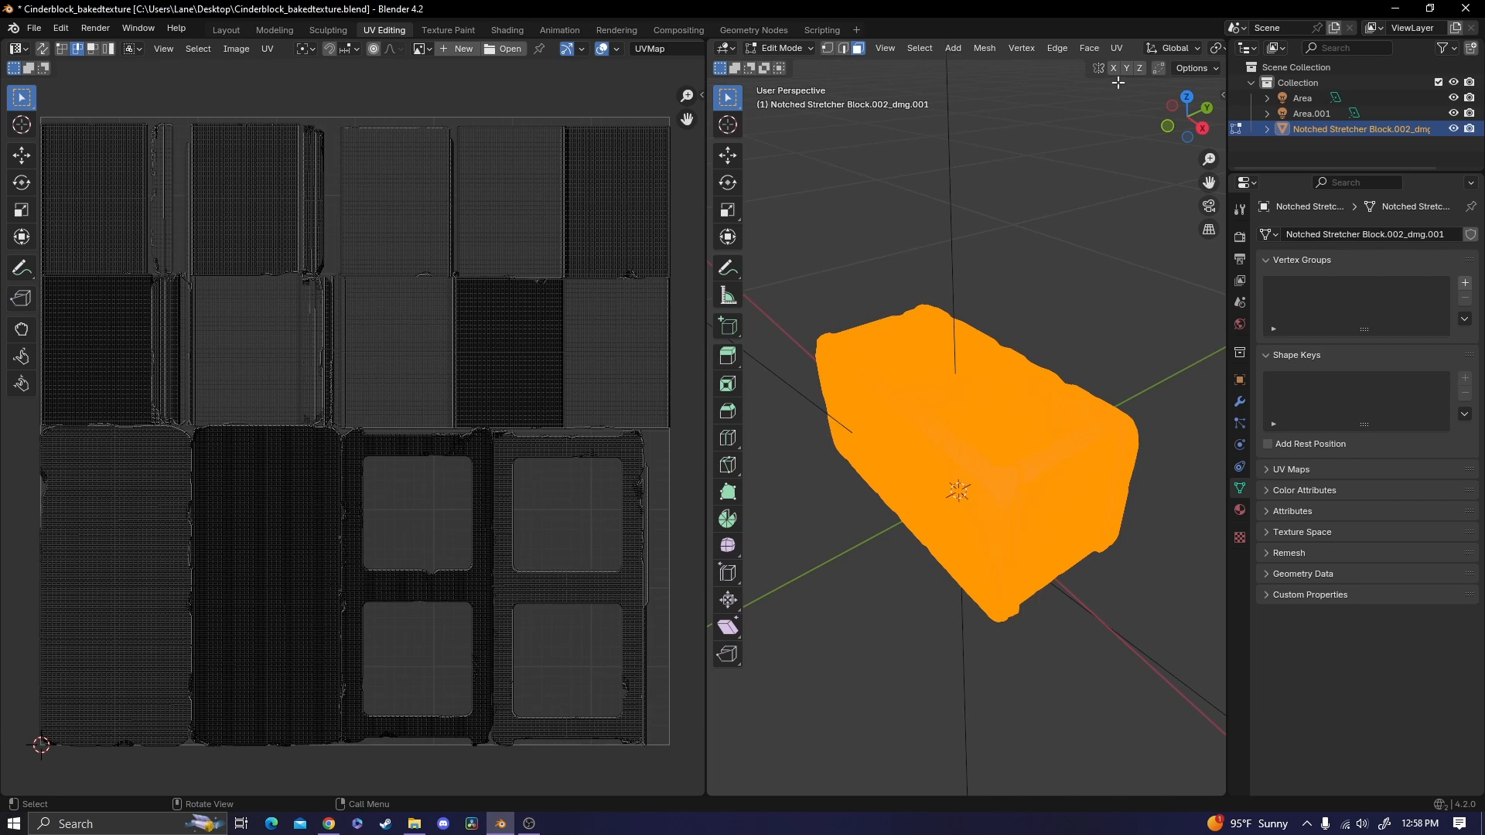
{"action": "left_click", "coordinate": [1115, 48]}
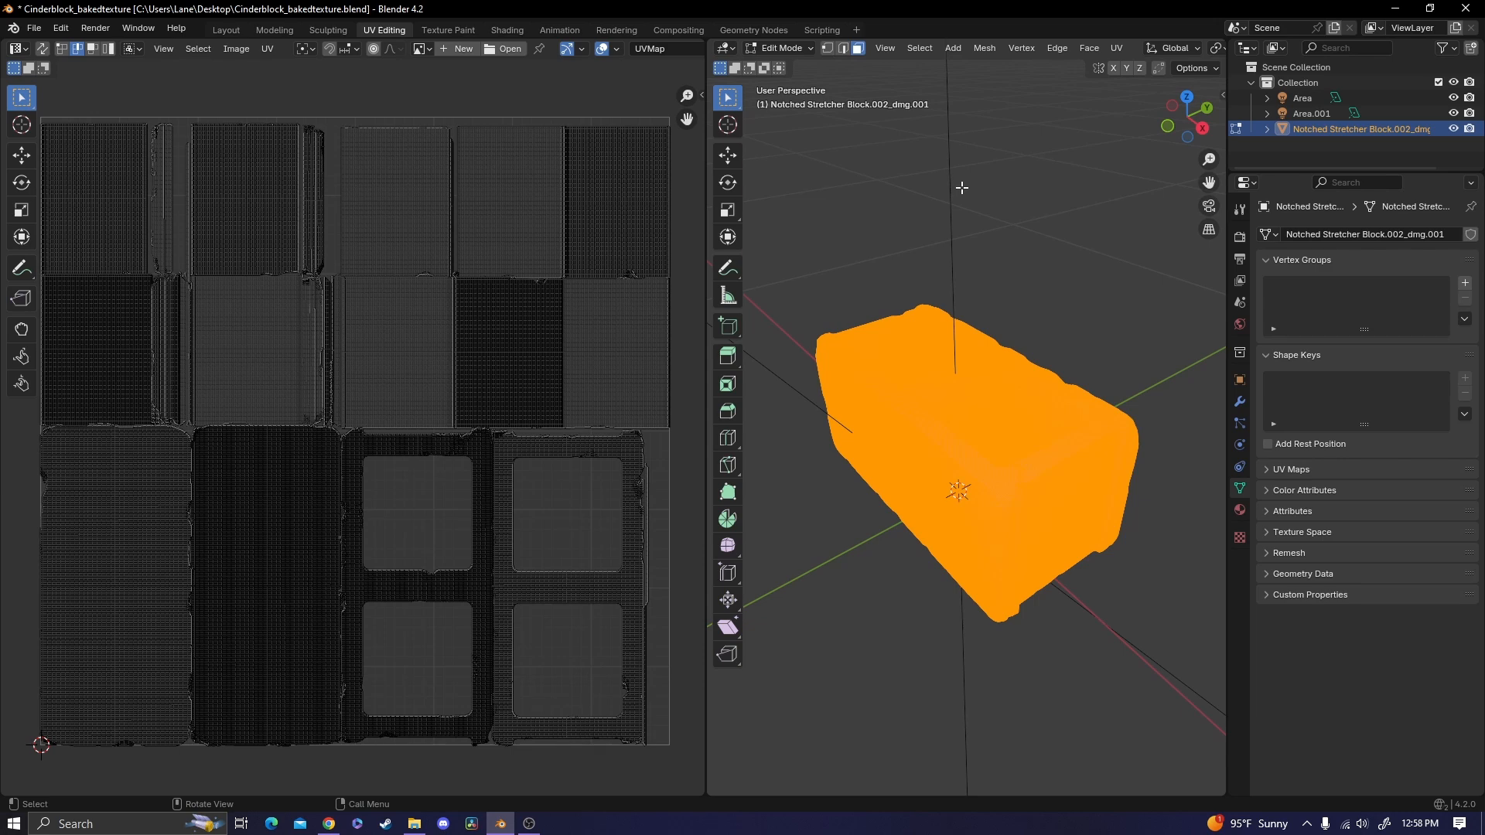
{"action": "left_click", "coordinate": [506, 30]}
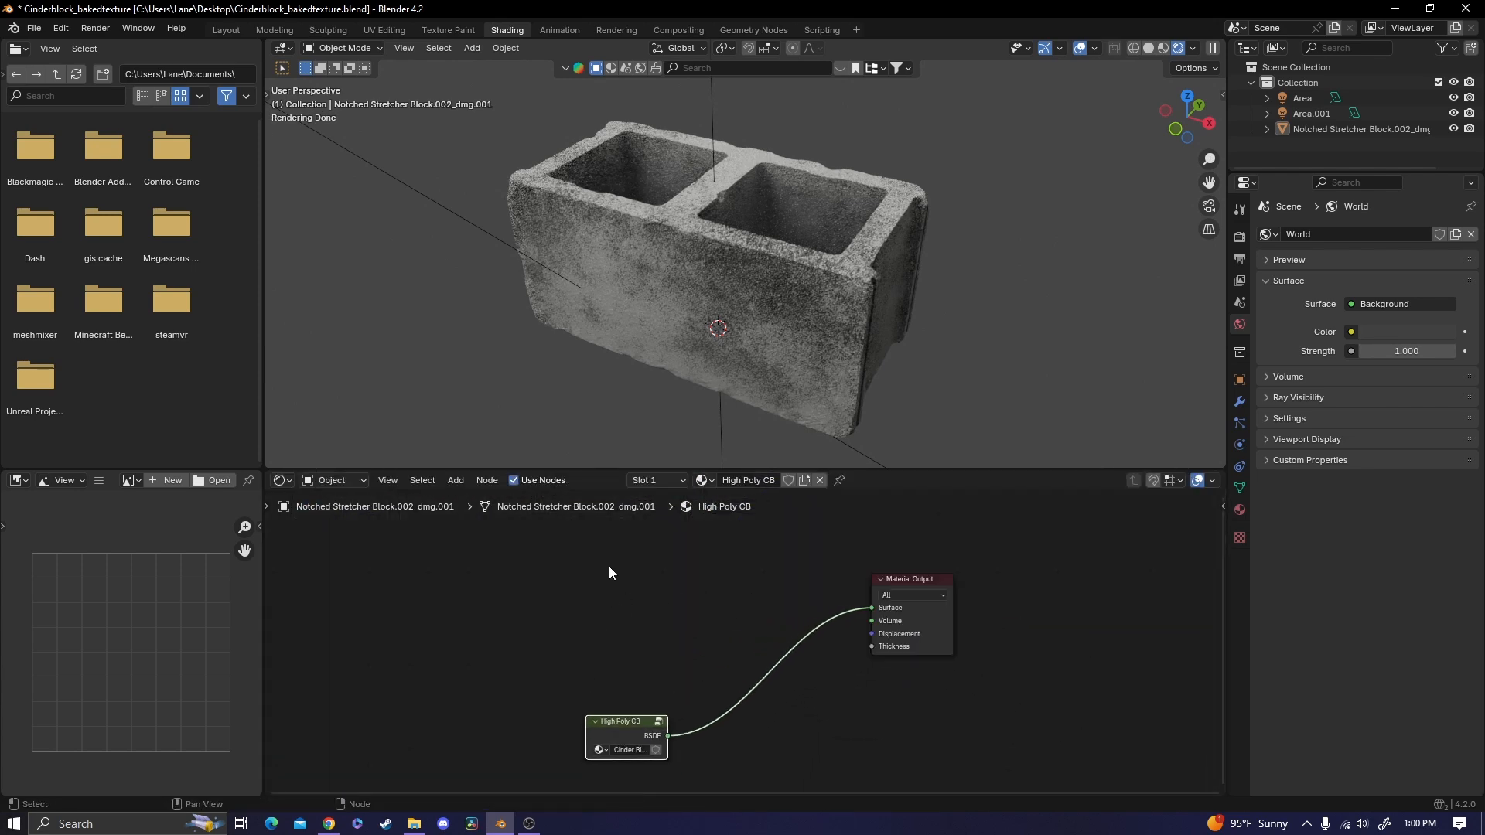
Step: Add a Principled BSDF node and an Image Texture node to the material
{"action": "type", "text": "pr"}
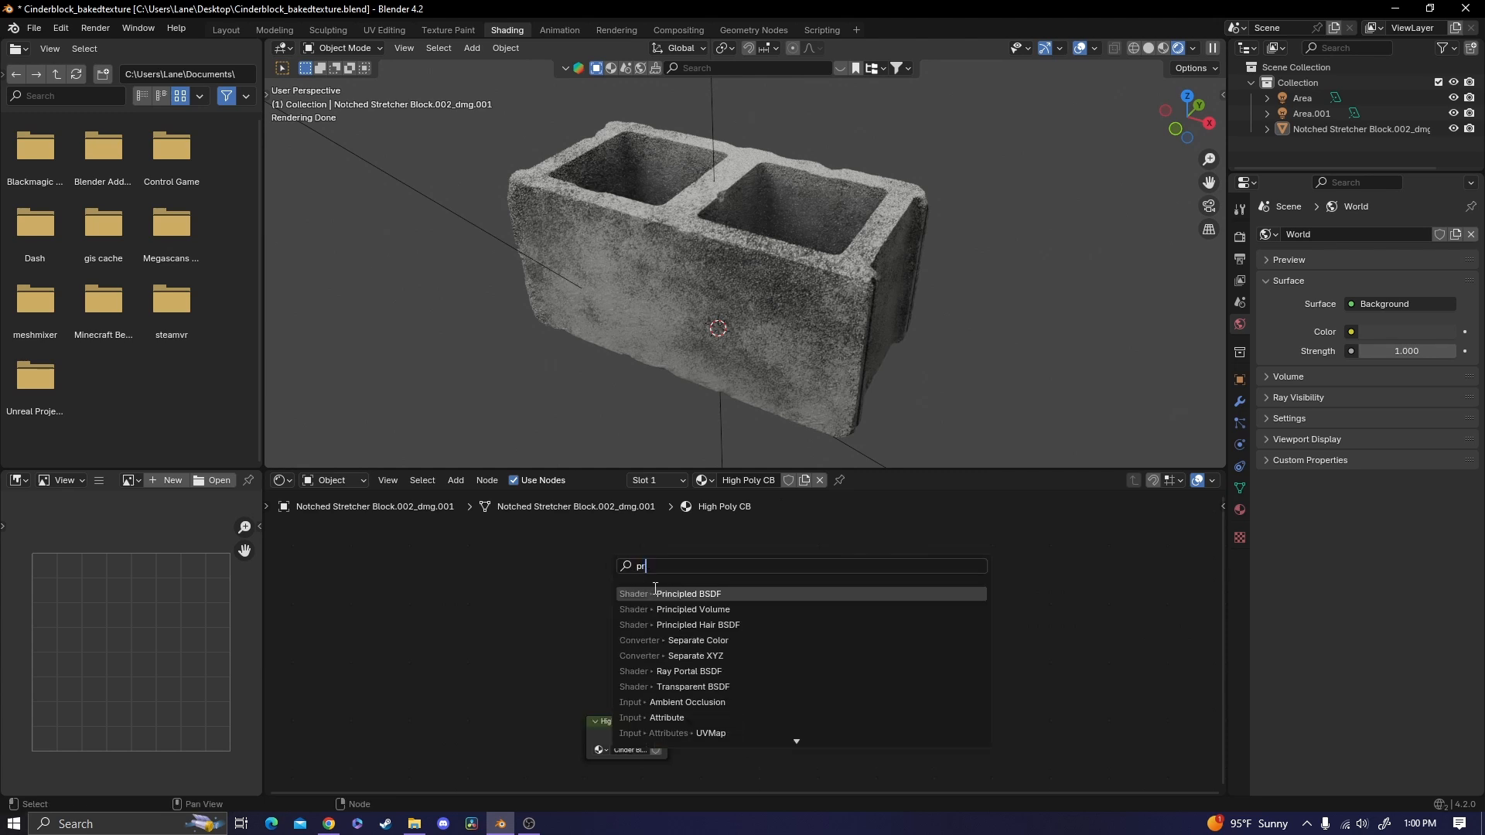
{"action": "left_click", "coordinate": [687, 594]}
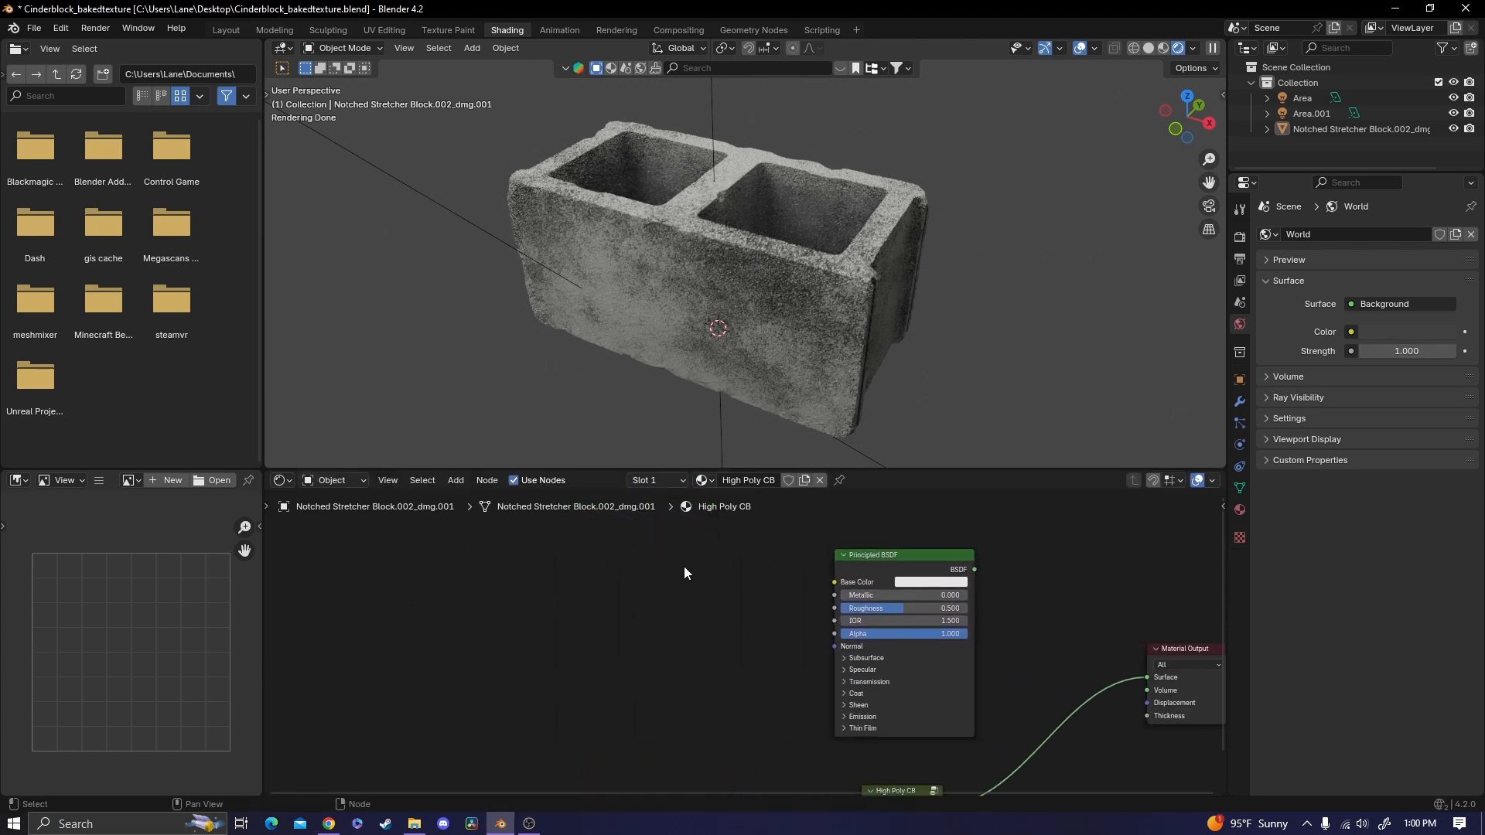
{"action": "type", "text": "im"}
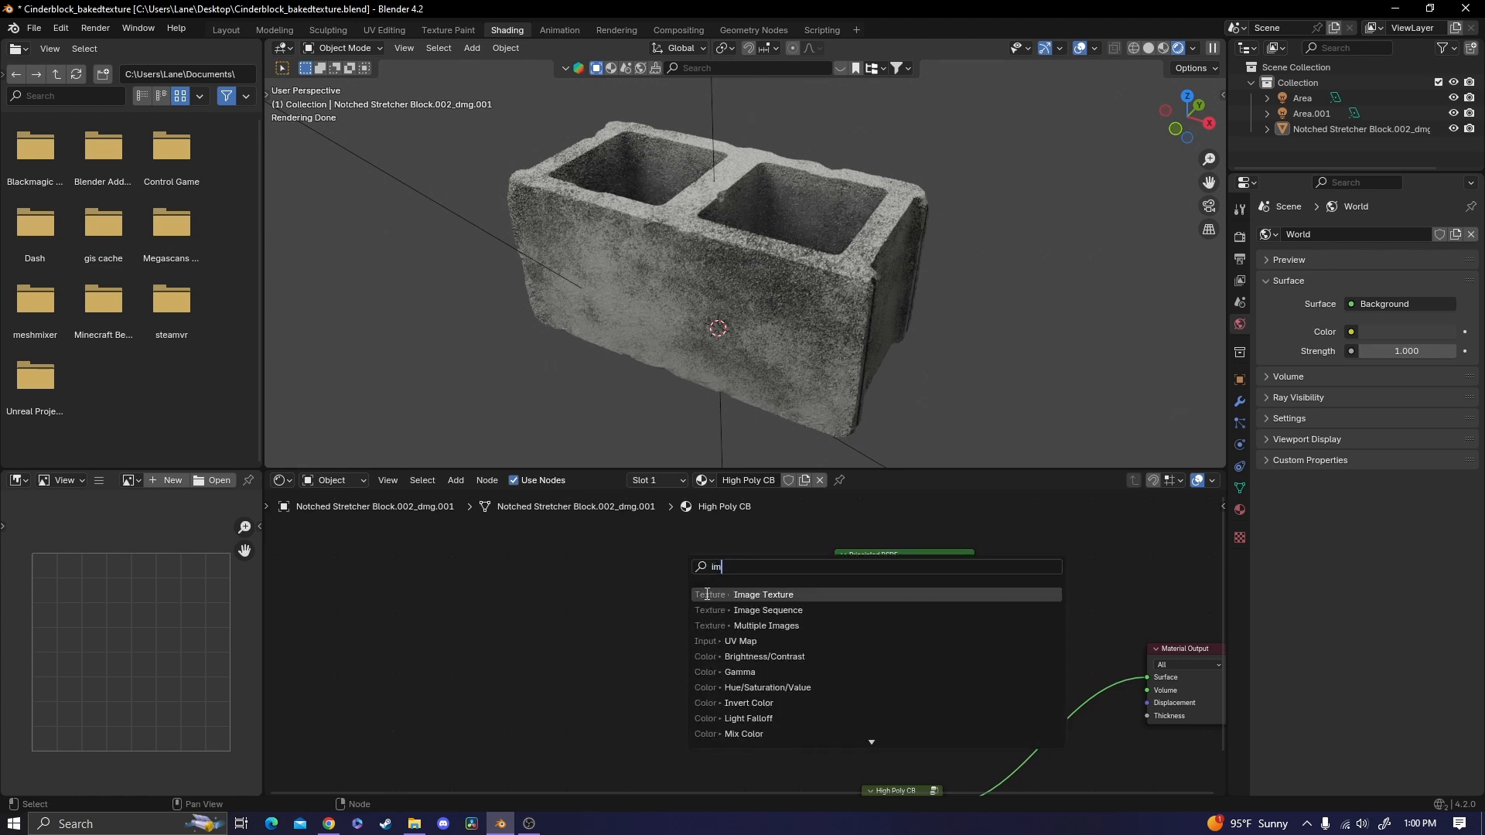
{"action": "left_click", "coordinate": [762, 594]}
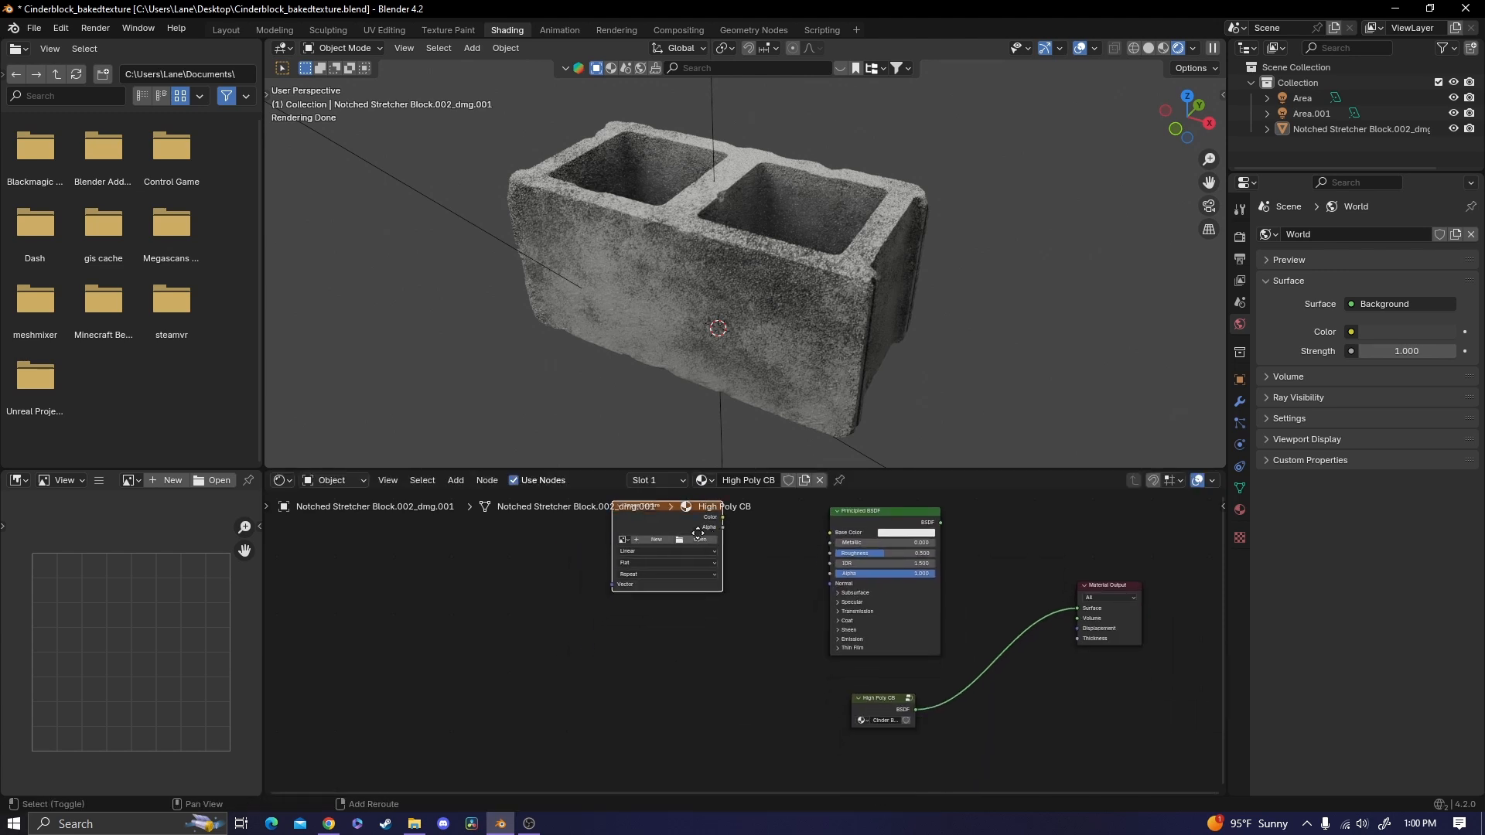
{"action": "left_click_drag", "start_coordinate": [663, 531], "coordinate": [663, 748]}
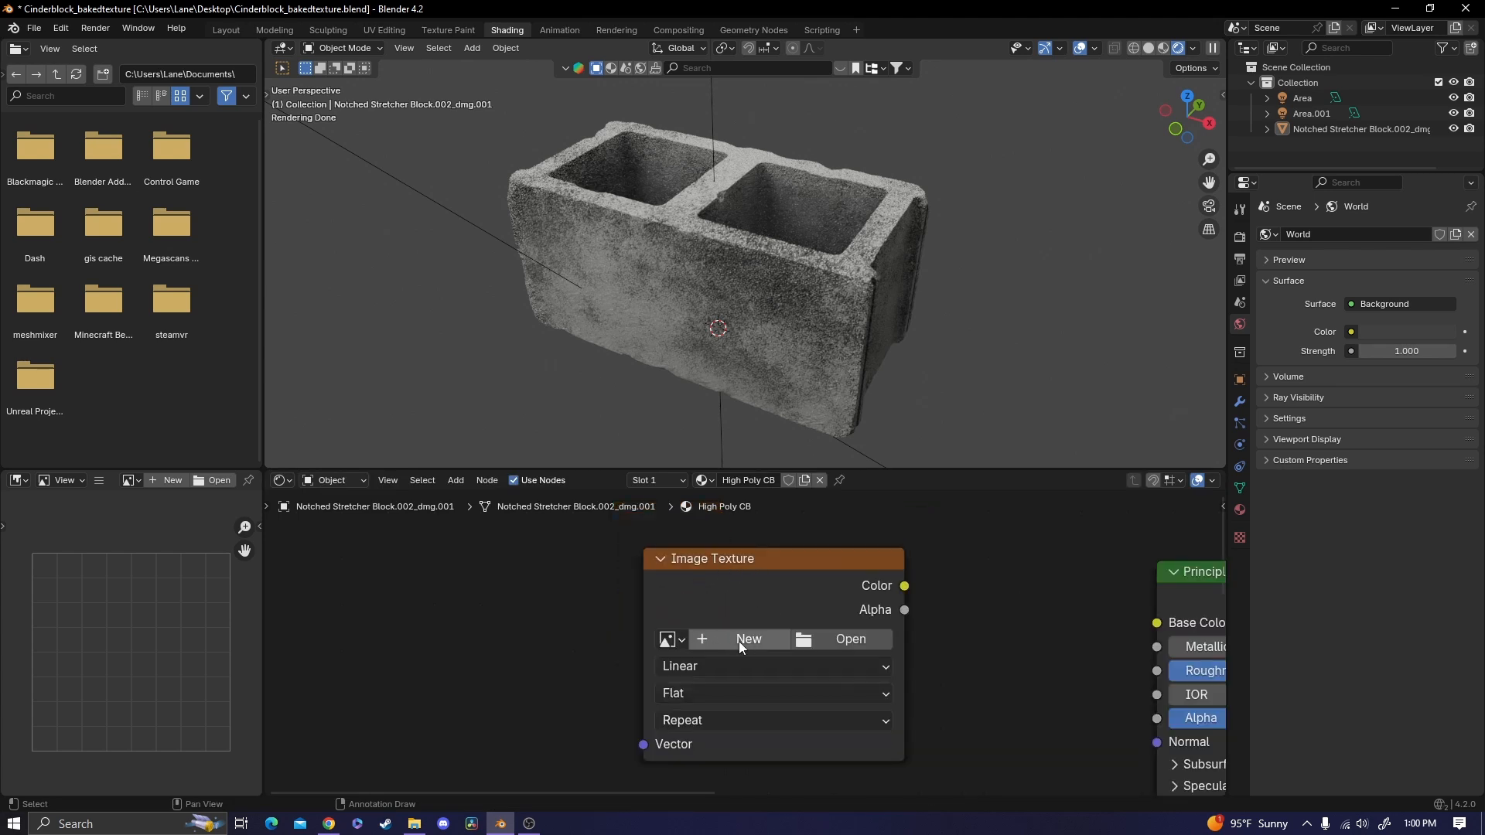
Step: Create a new image named Diffuse with a width of 6000 px
{"action": "left_click", "coordinate": [748, 638]}
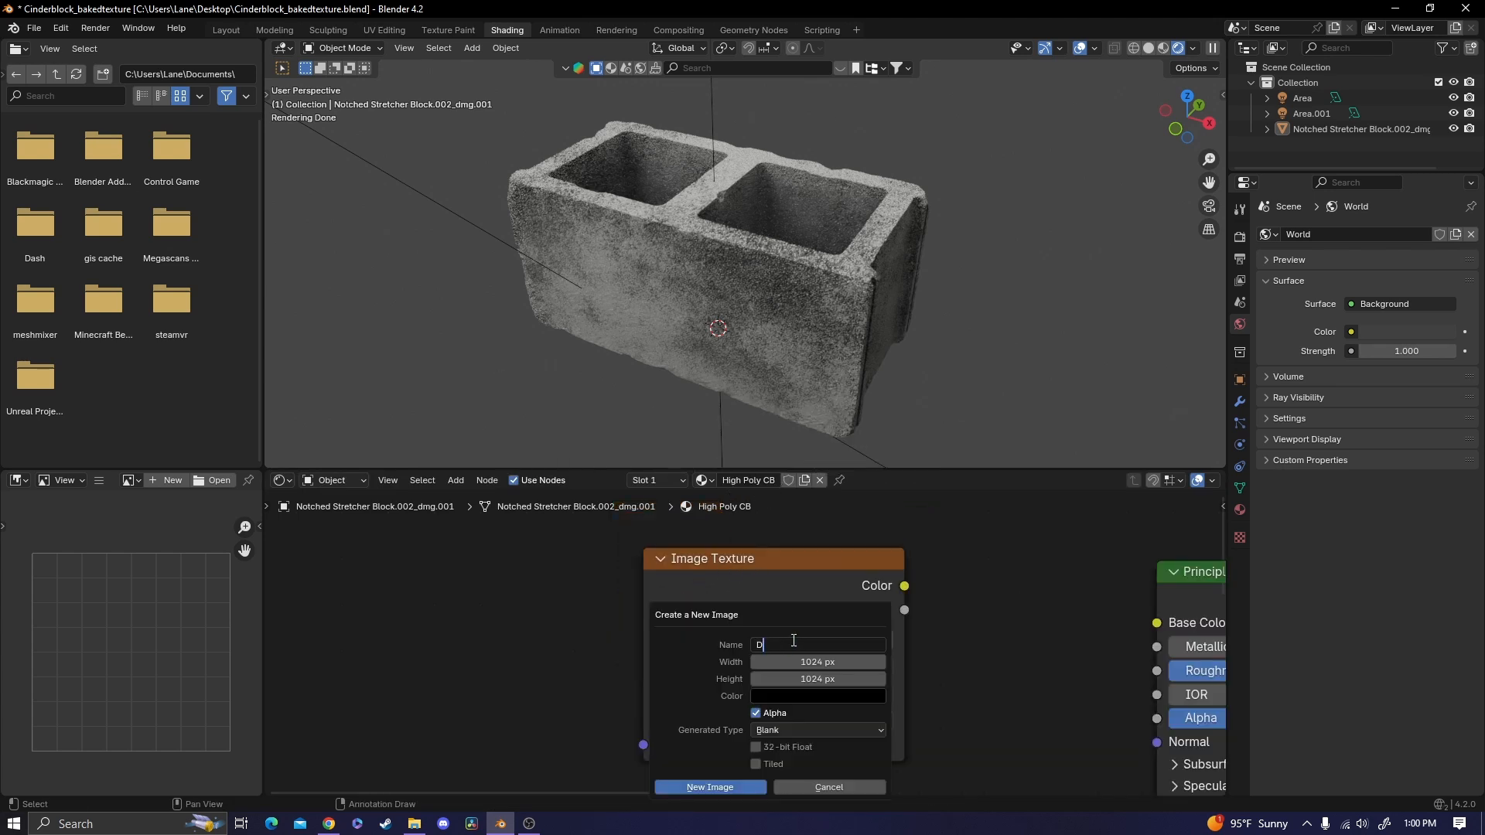
{"action": "type", "text": "iffuse"}
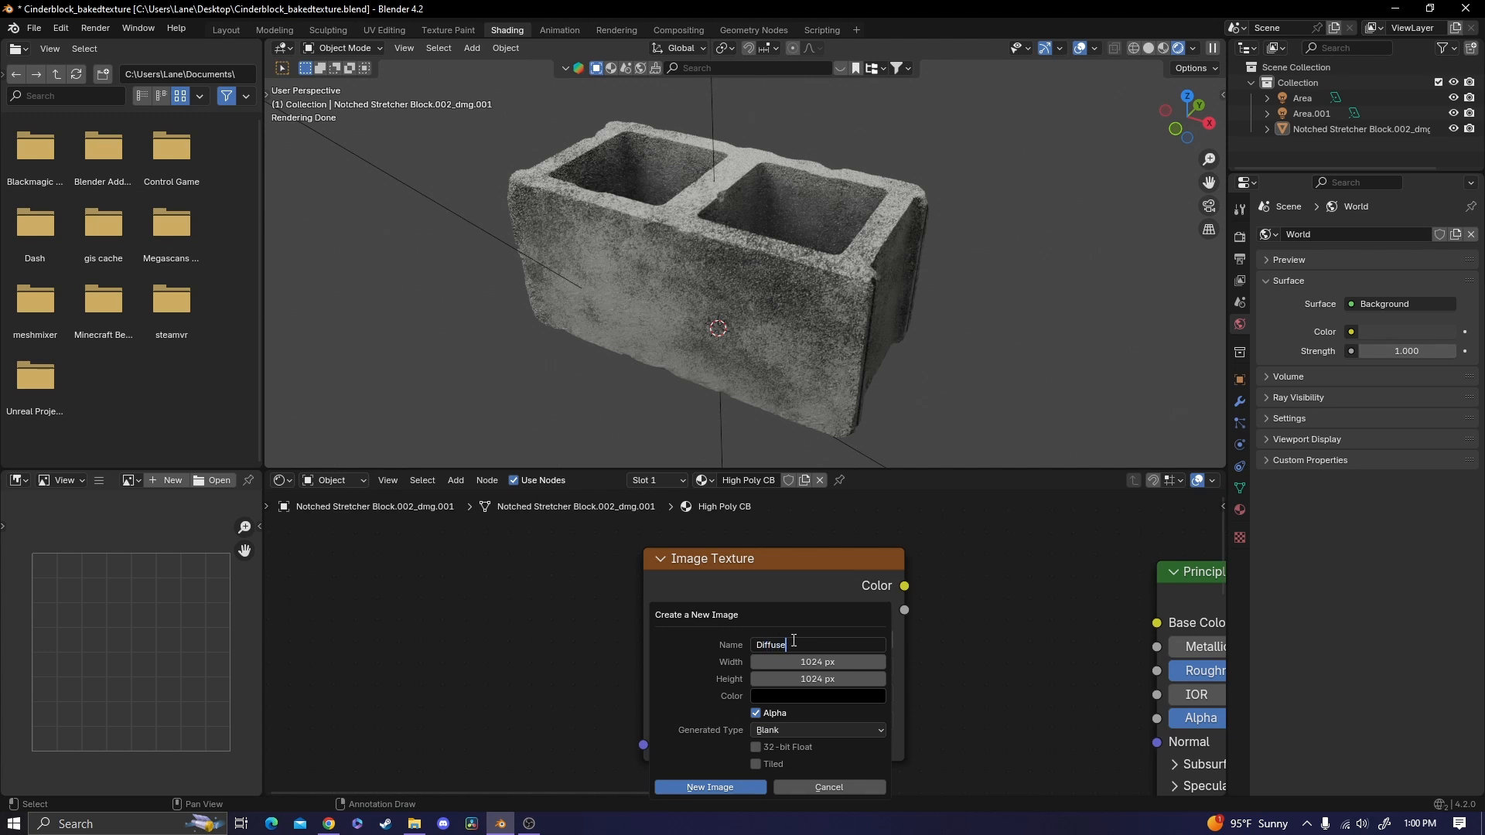
{"action": "left_click", "coordinate": [817, 662]}
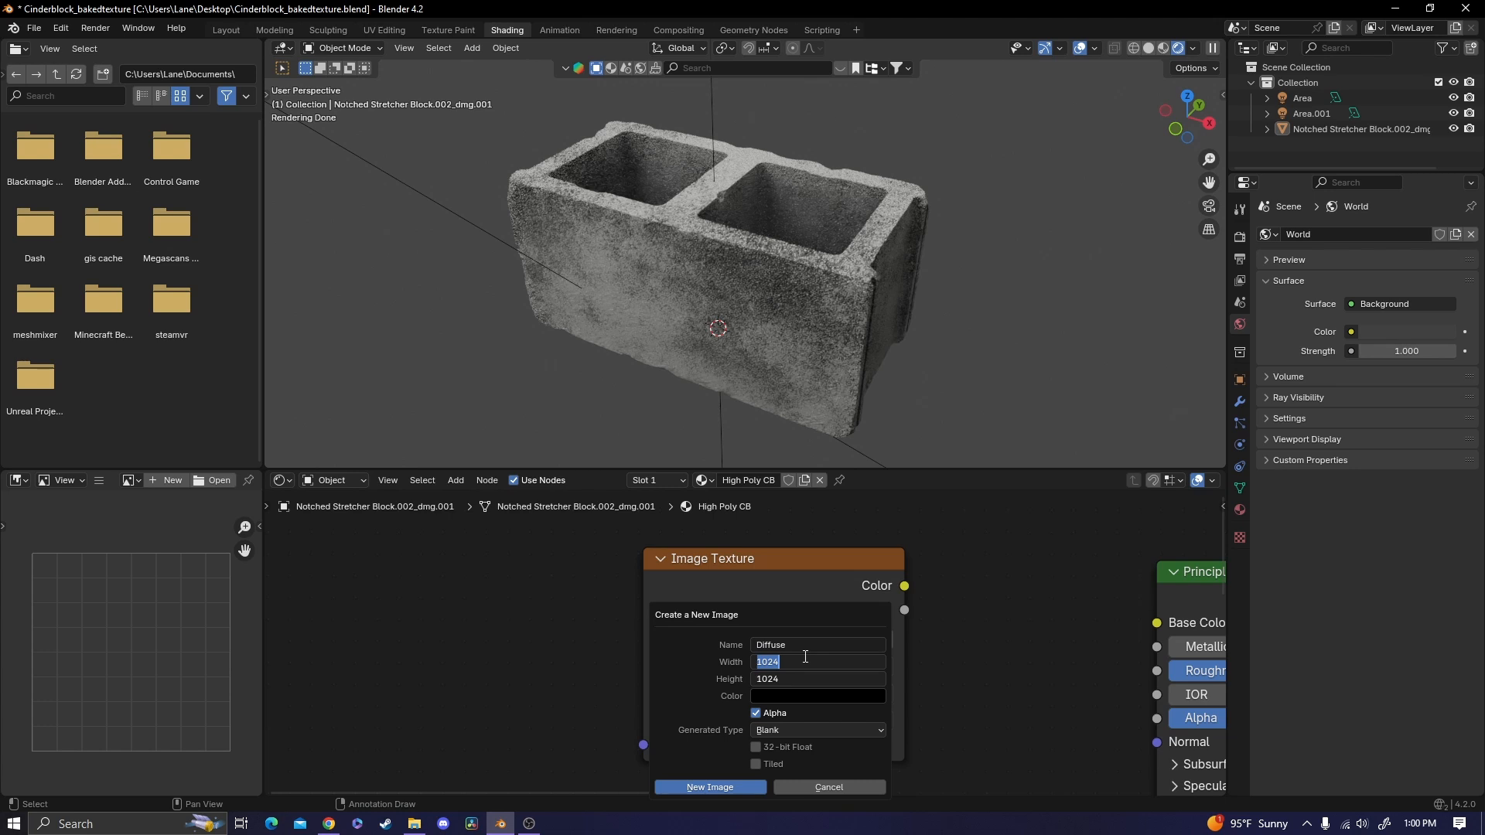
{"action": "type", "text": "6000 px"}
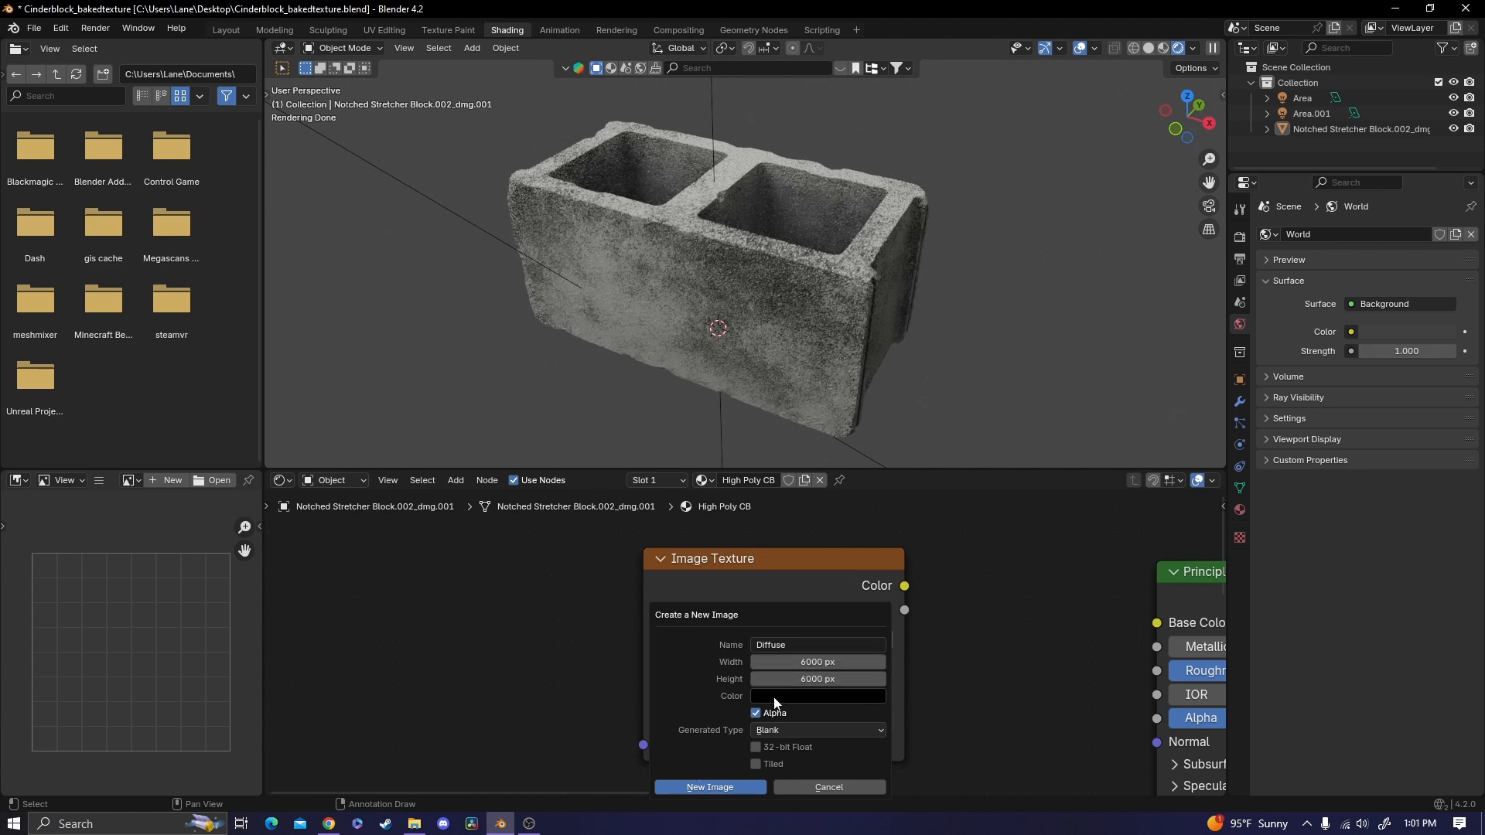
Step: Create the Diffuse image, add a Roughness image and a third texture image
{"action": "left_click", "coordinate": [709, 787]}
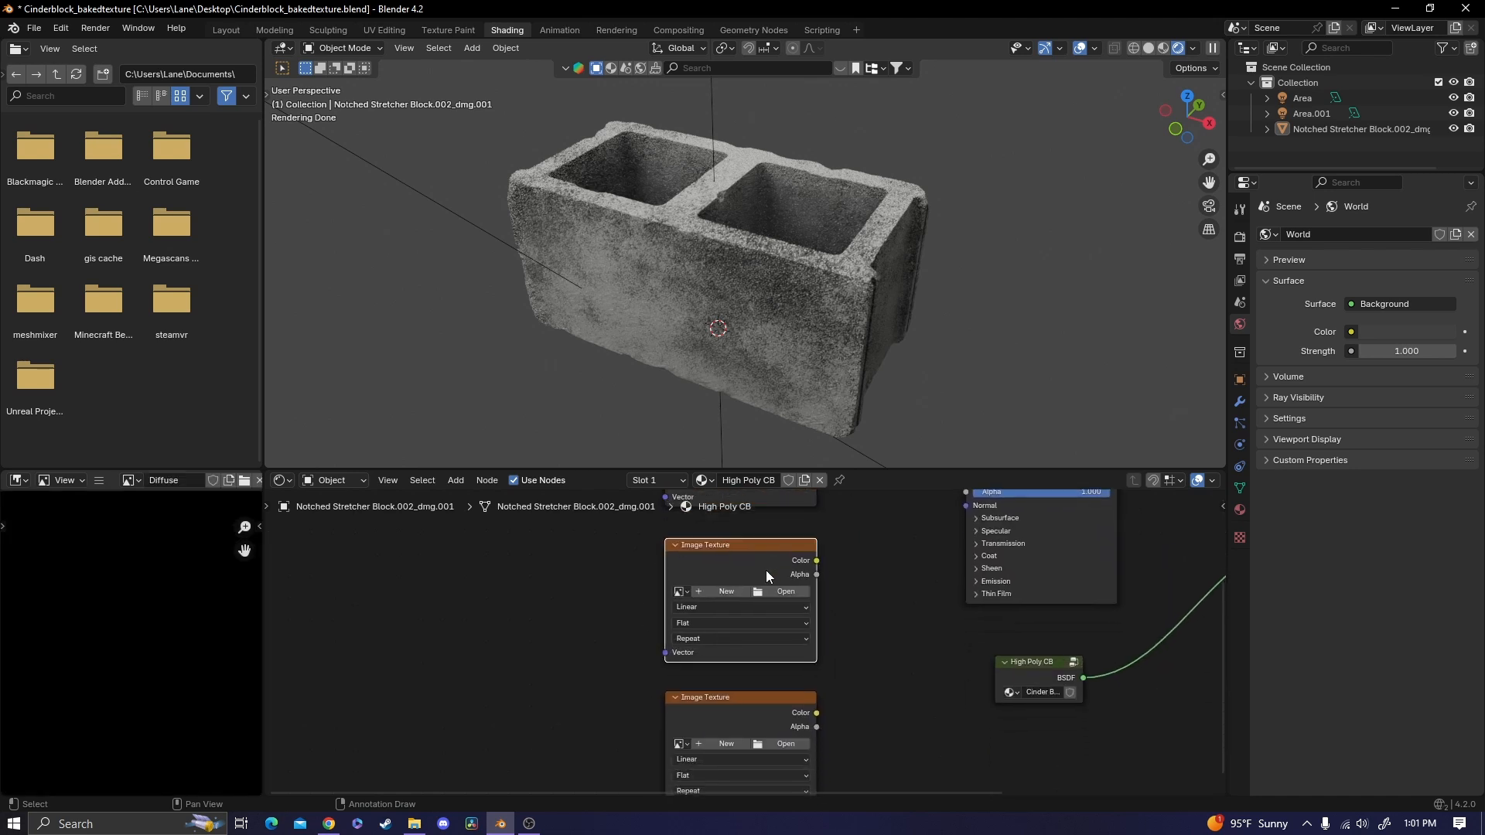
{"action": "left_click", "coordinate": [724, 591]}
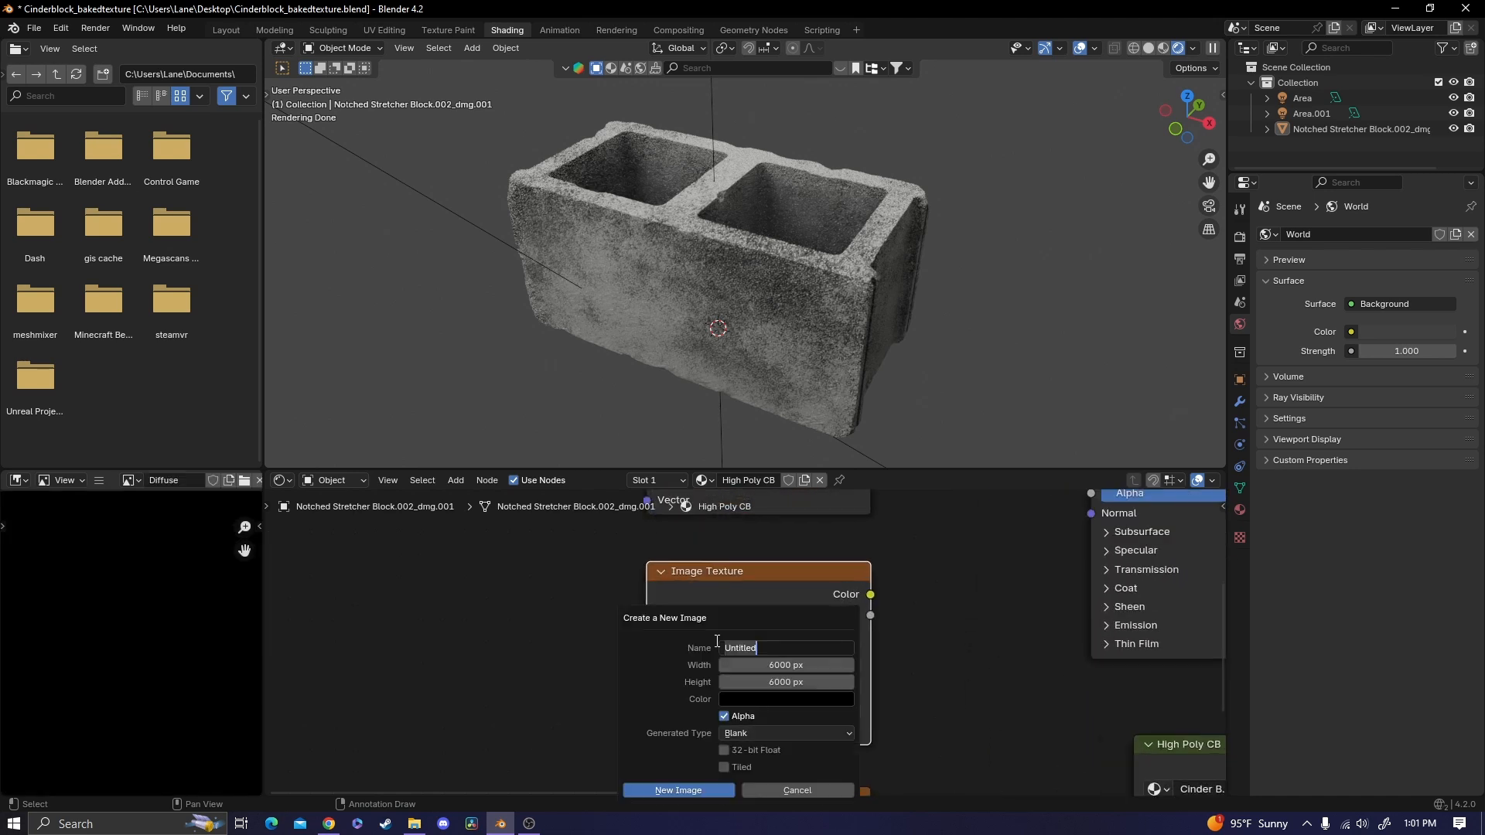
{"action": "type", "text": "Roughness"}
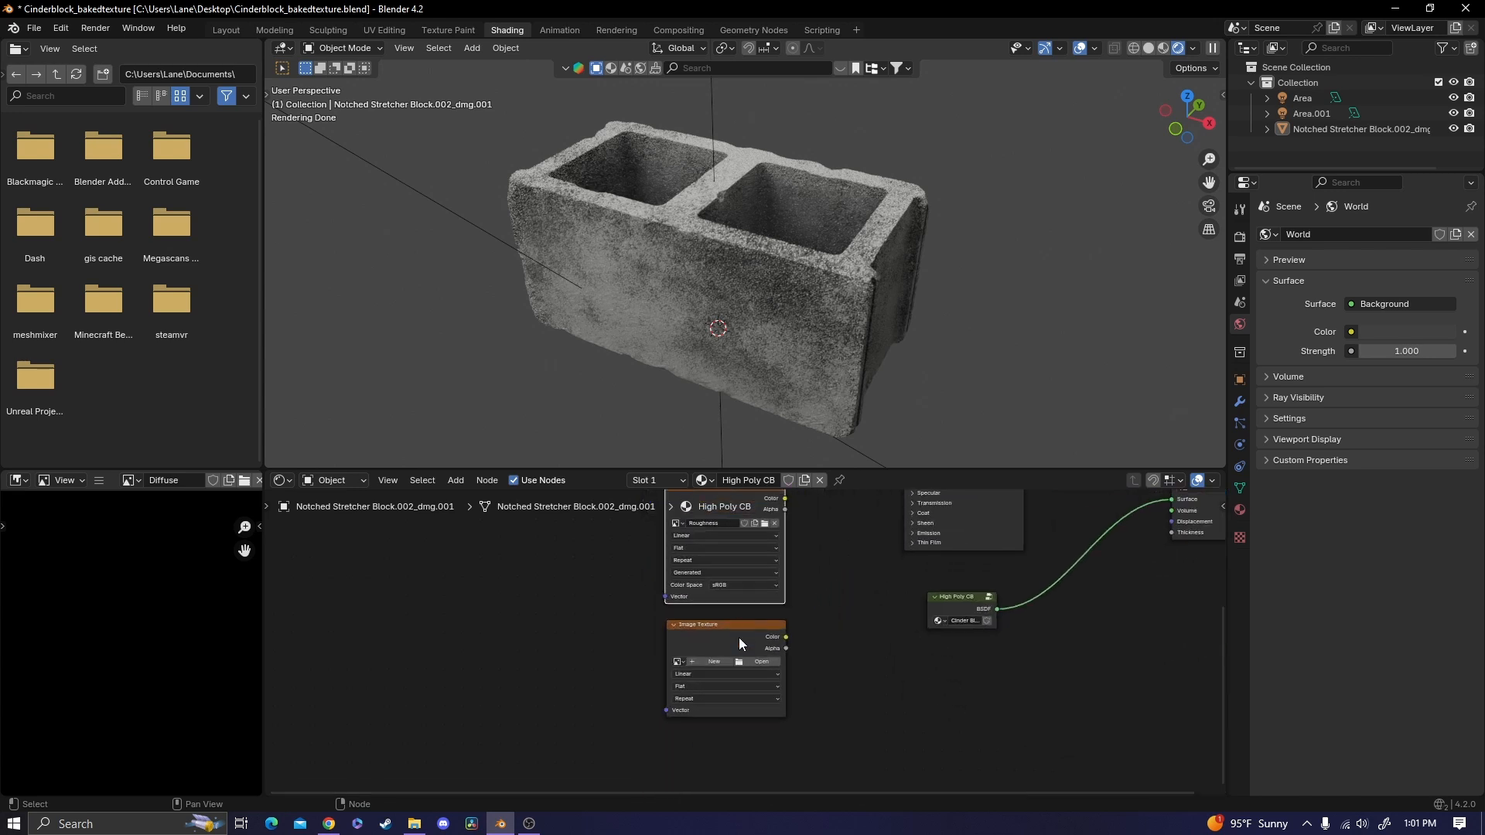
{"action": "left_click", "coordinate": [713, 661]}
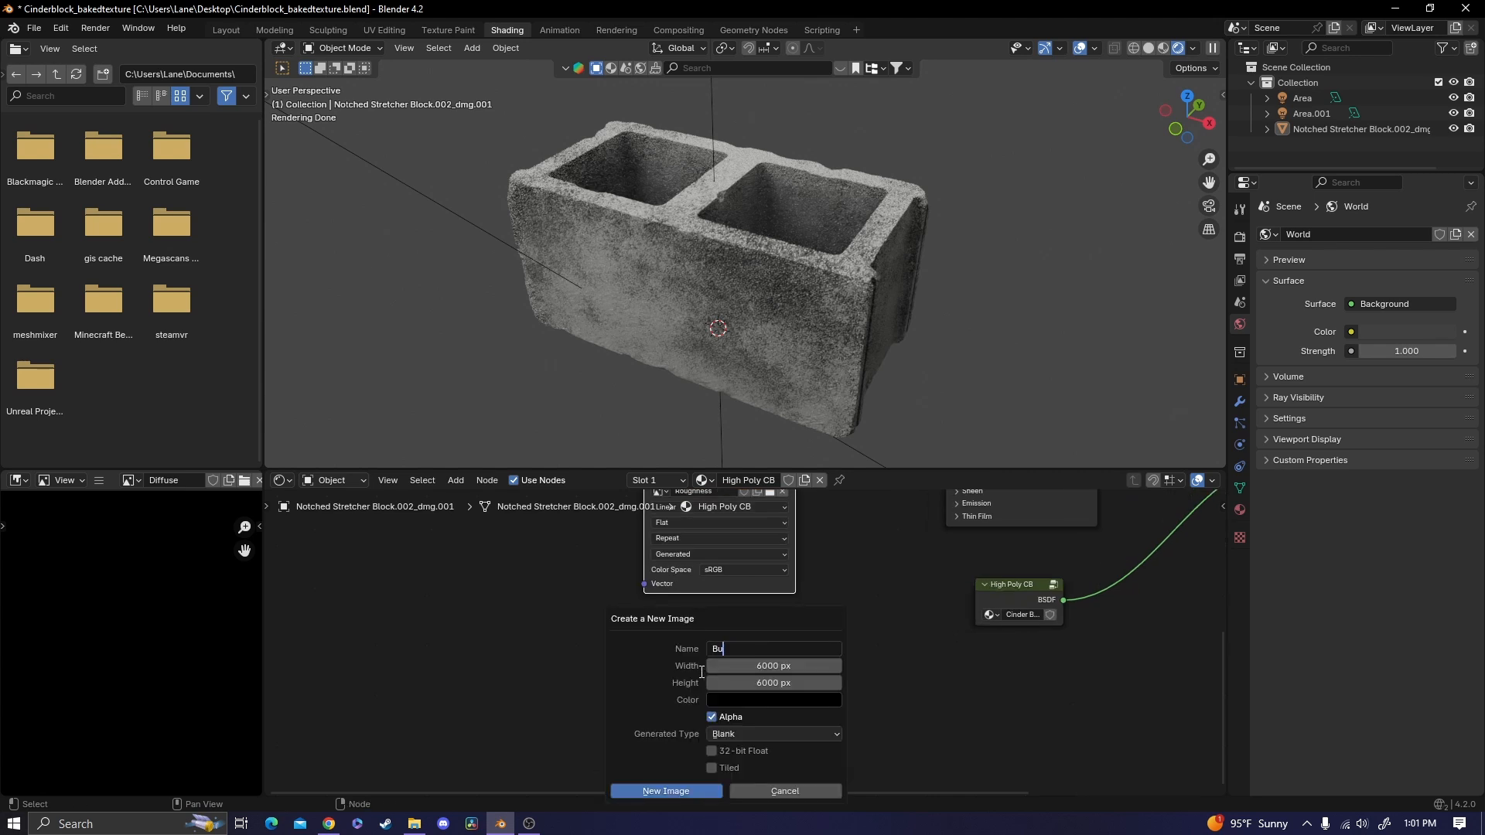
{"action": "left_click", "coordinate": [784, 791]}
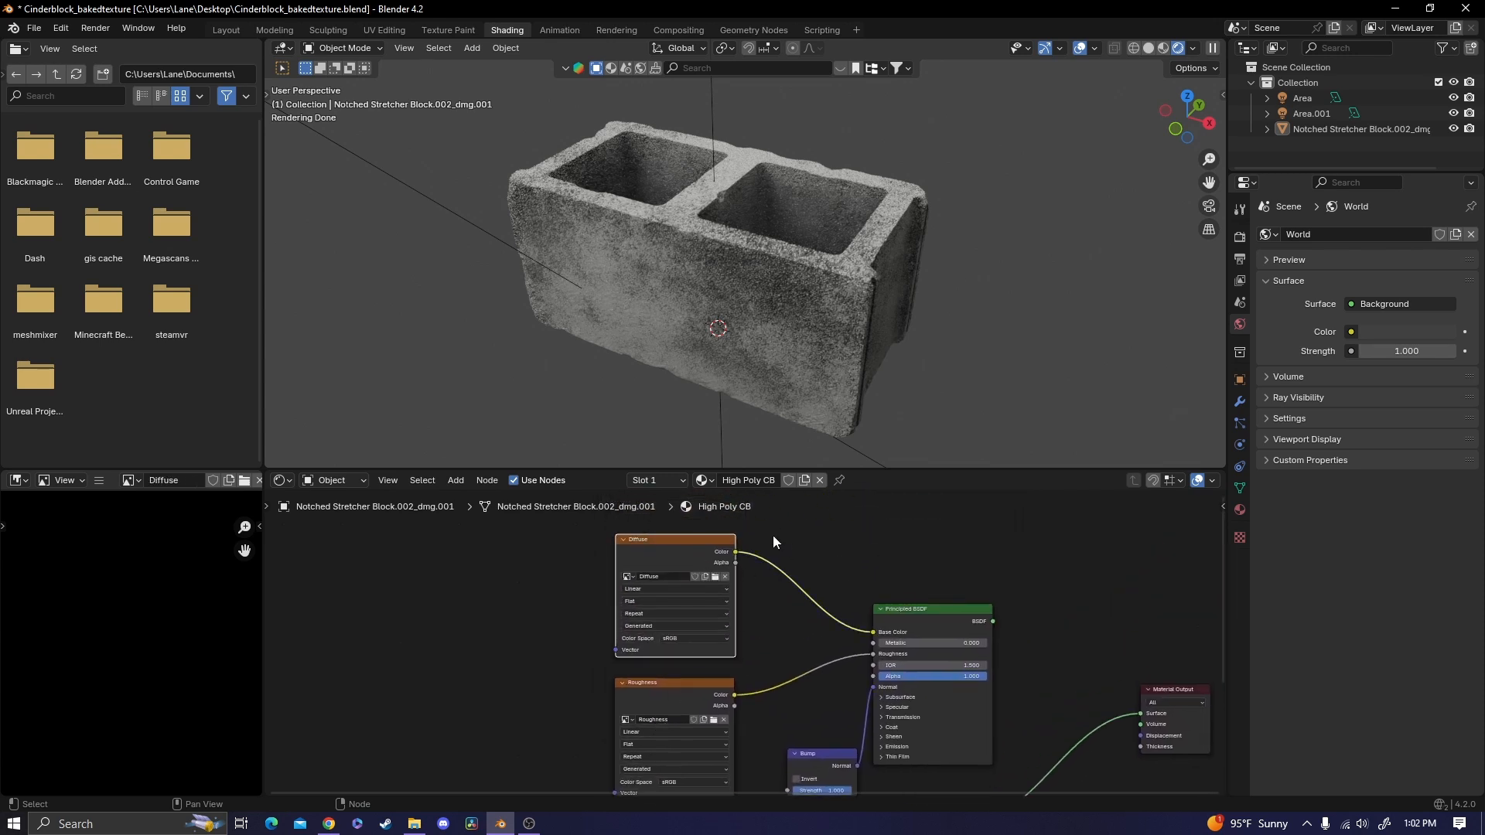
{"action": "mouse_move", "coordinate": [1240, 238]}
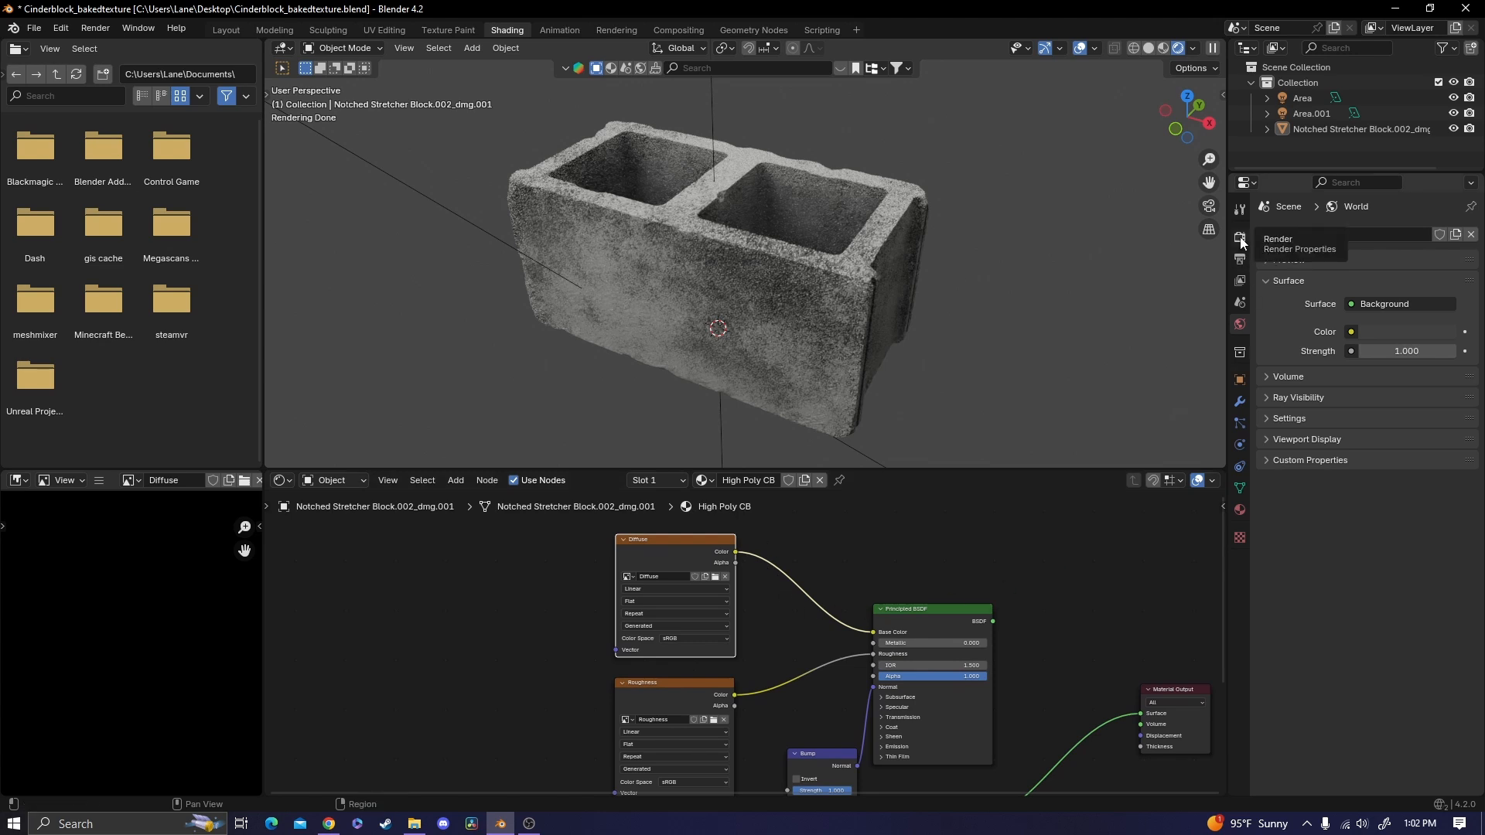
Step: Bake type Diffuse with Direct and Indirect off, Solid shading, then bake the colour
{"action": "left_click", "coordinate": [1240, 239]}
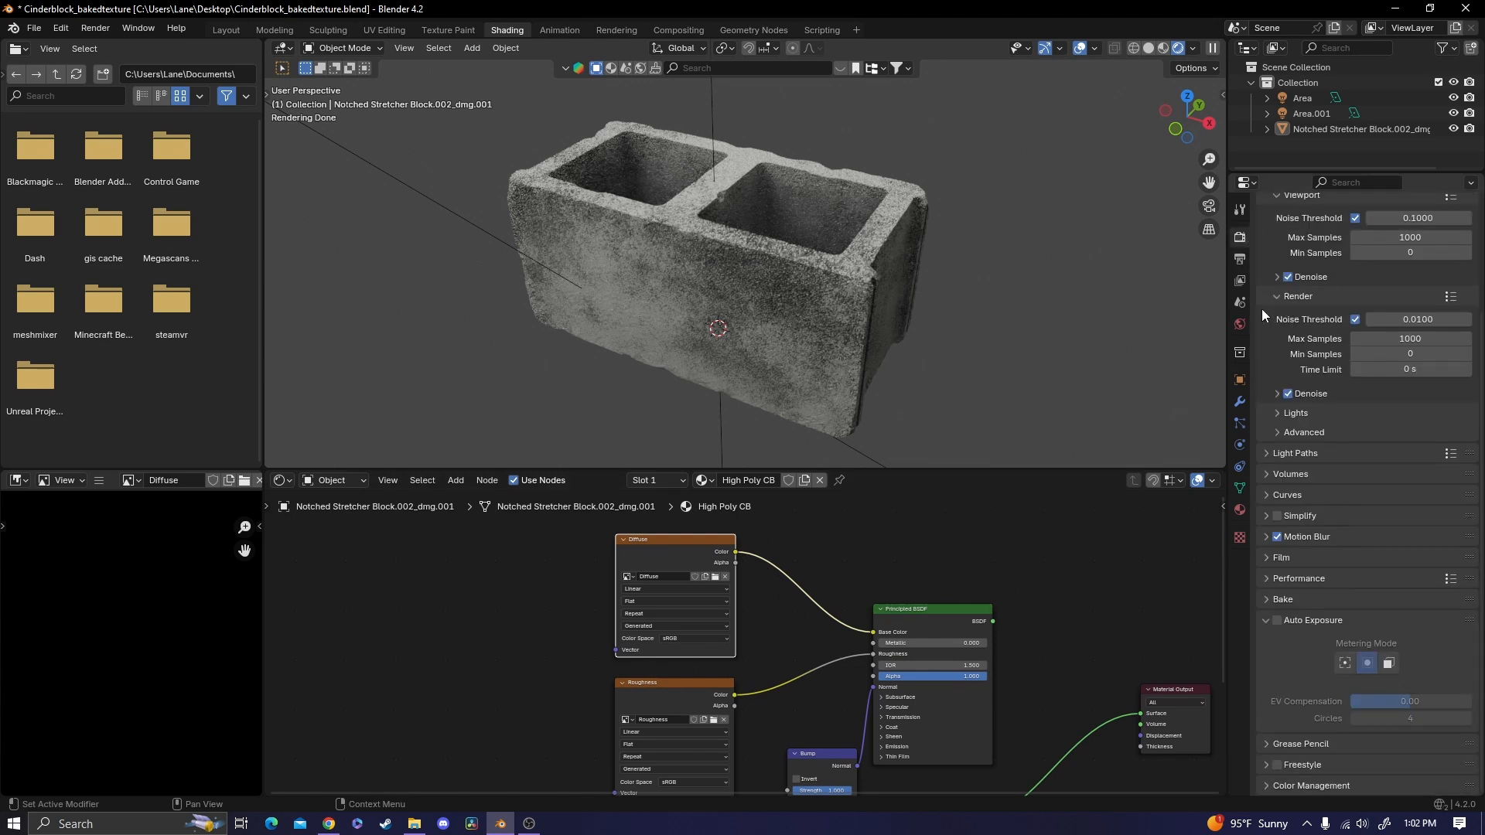
{"action": "left_click", "coordinate": [1284, 600]}
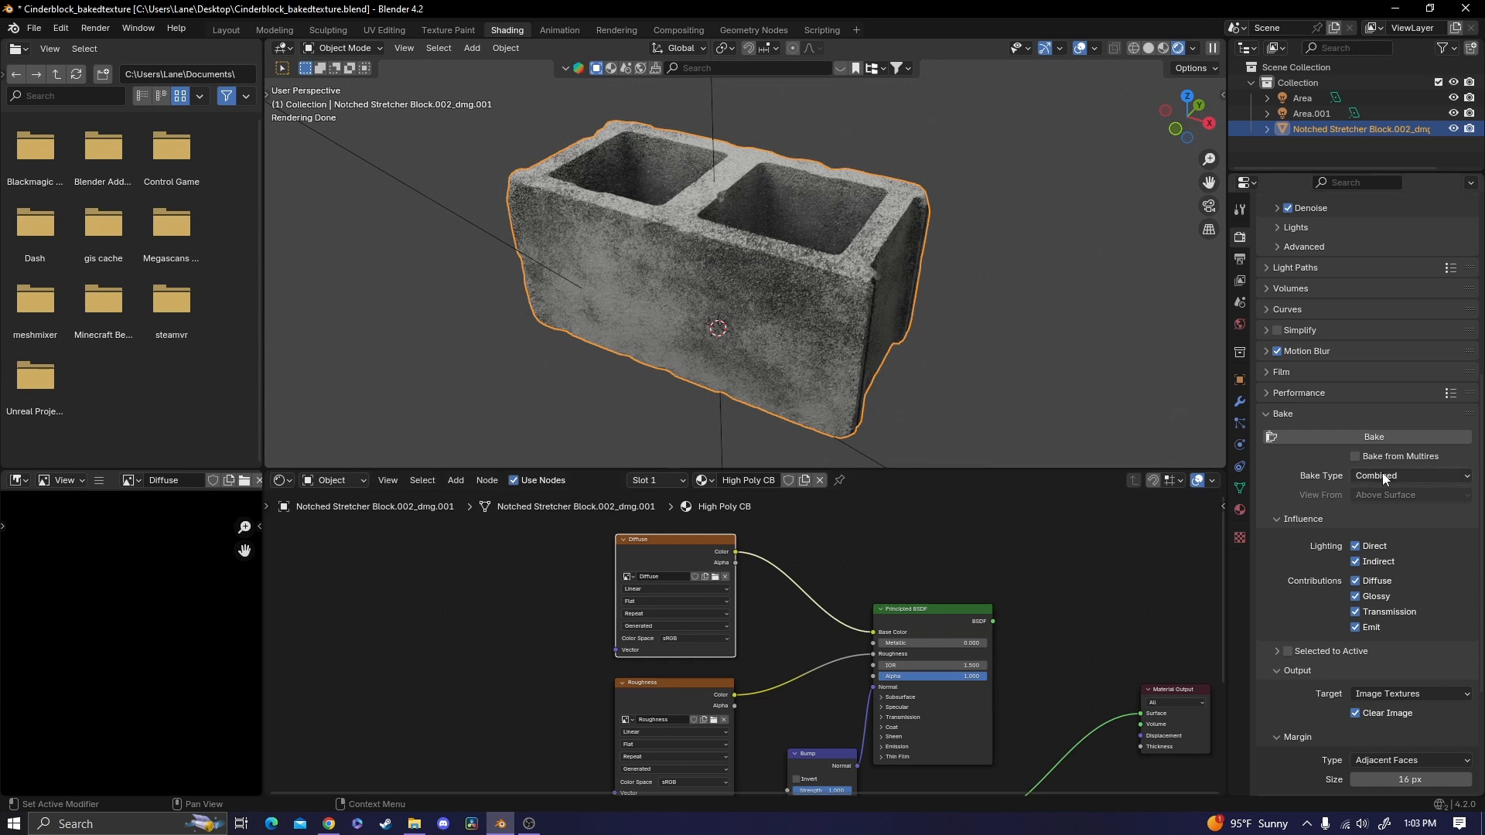
{"action": "left_click", "coordinate": [1409, 476]}
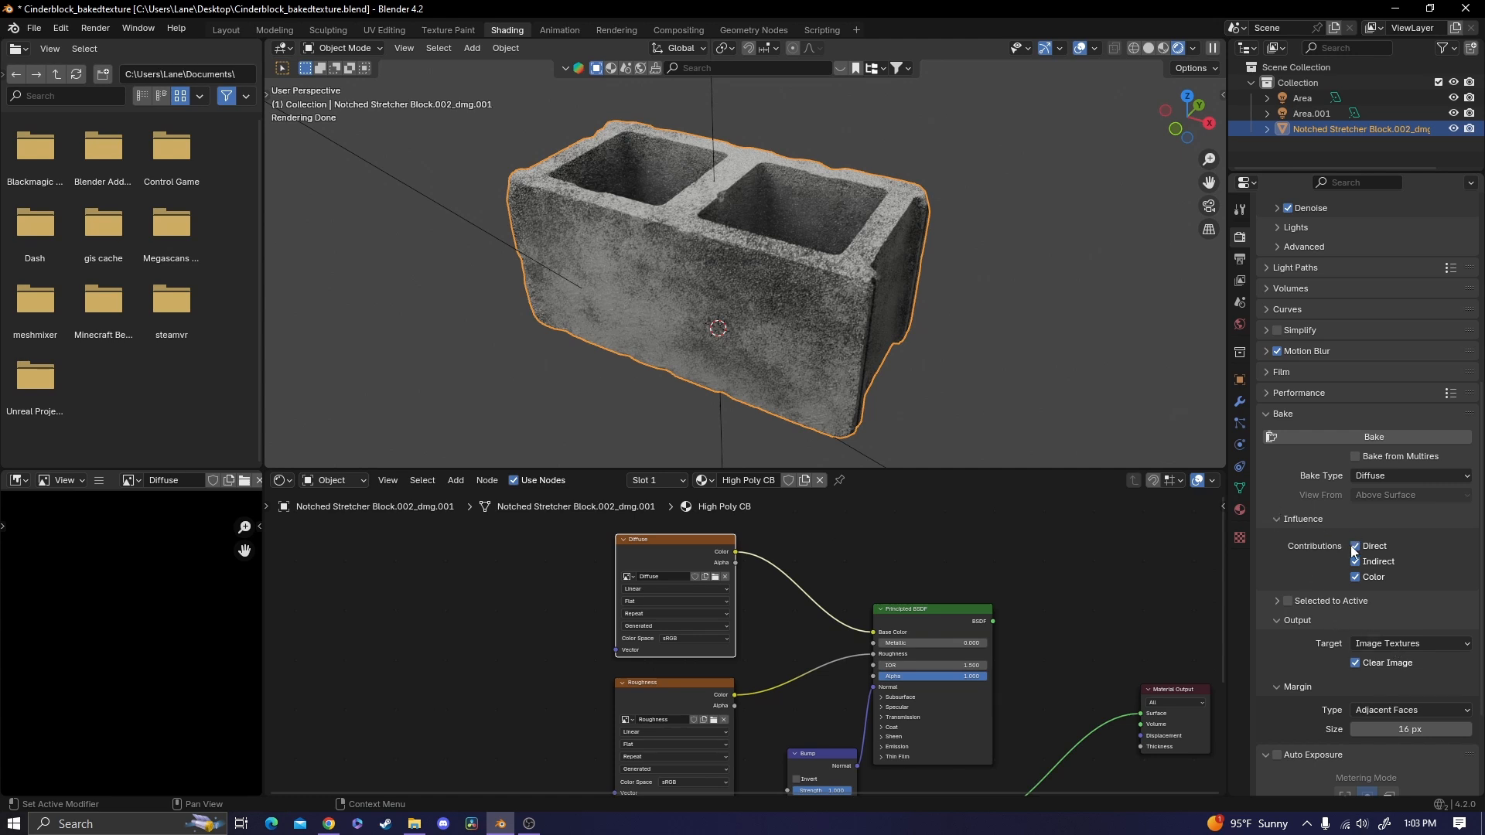
{"action": "left_click", "coordinate": [1355, 547]}
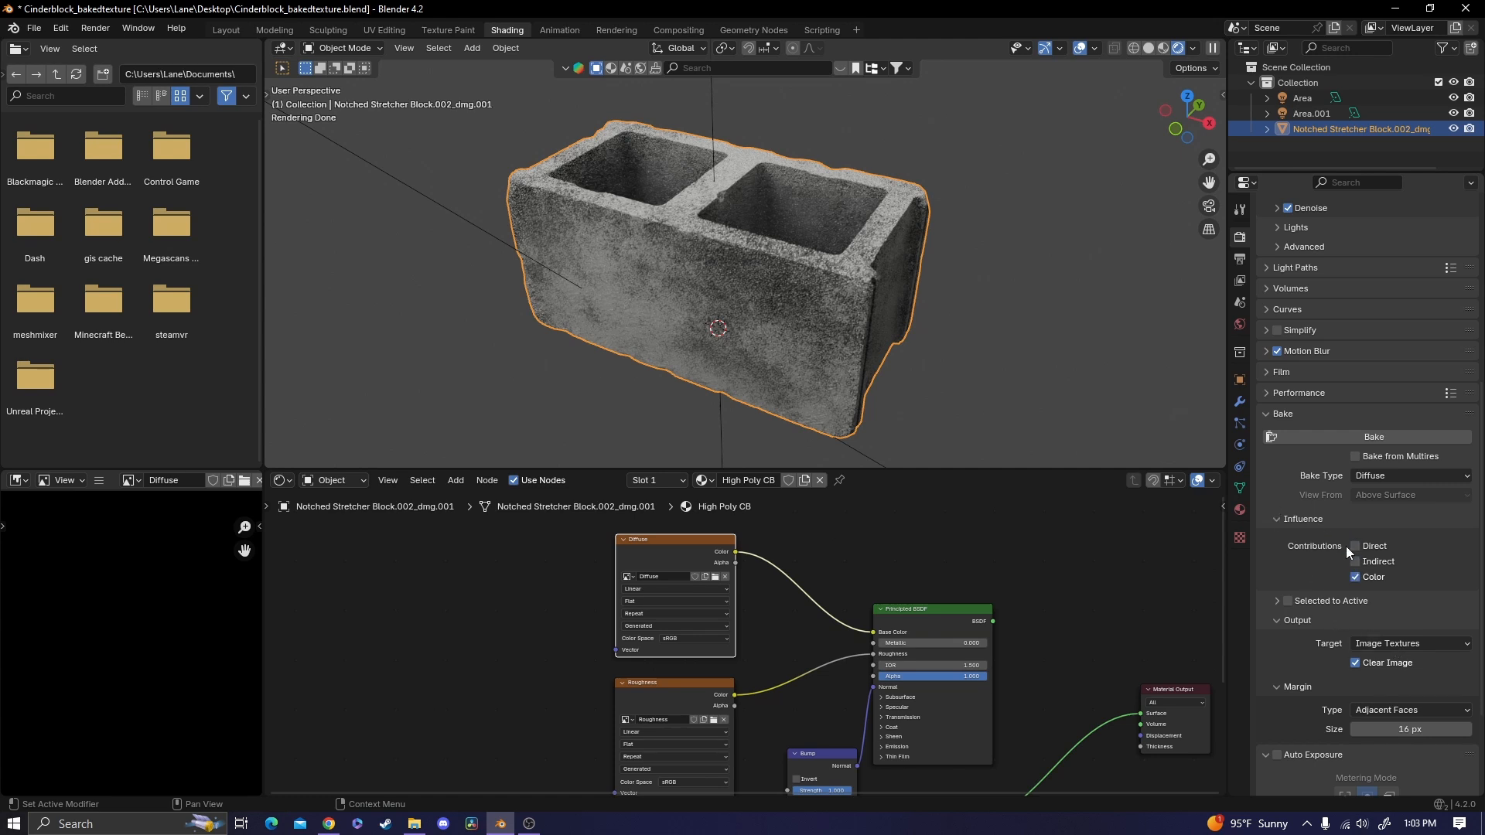
{"action": "left_click_drag", "start_coordinate": [717, 326], "coordinate": [845, 322]}
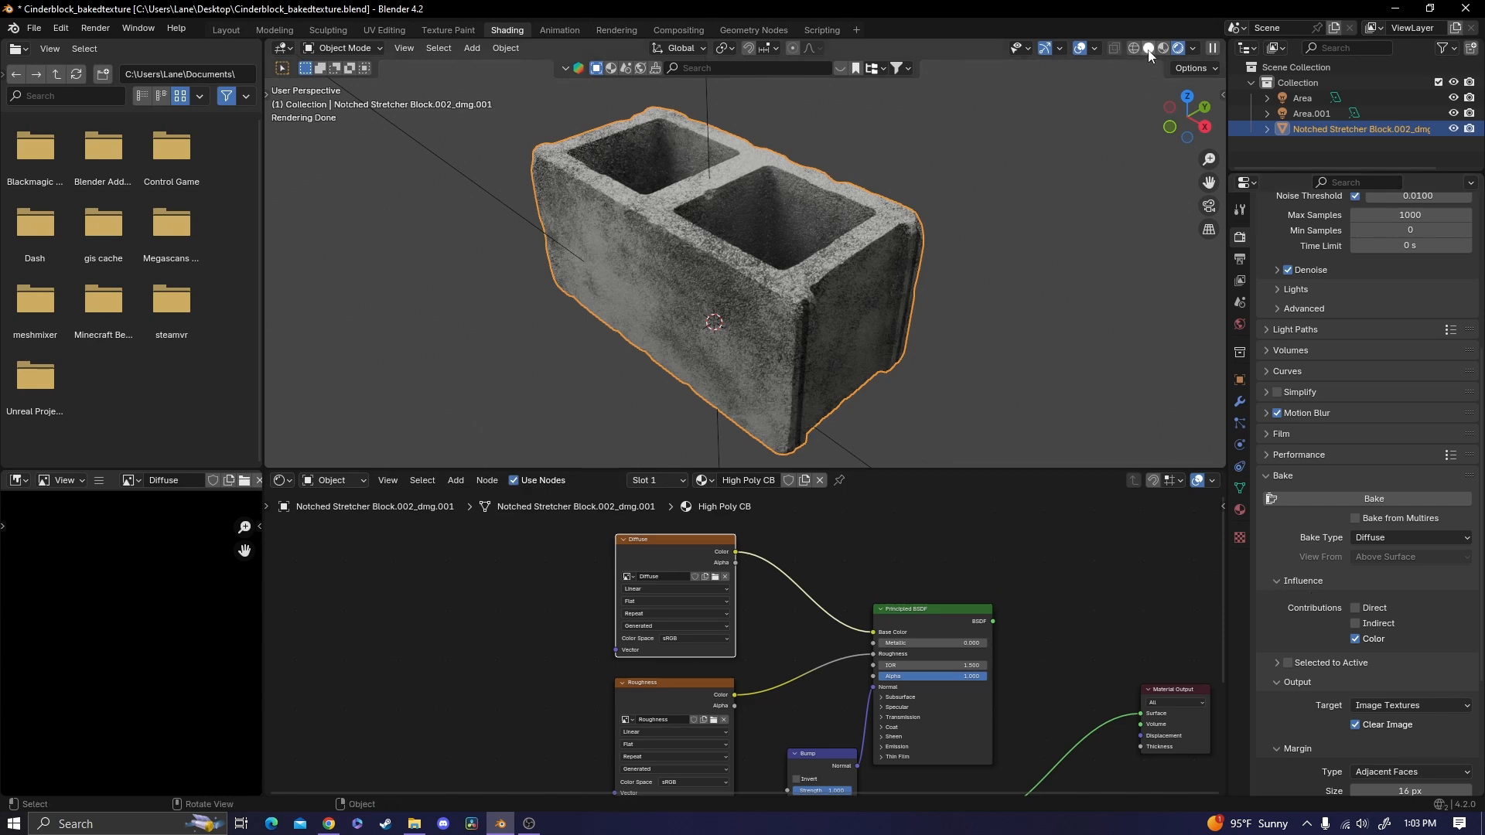
{"action": "left_click", "coordinate": [1148, 47]}
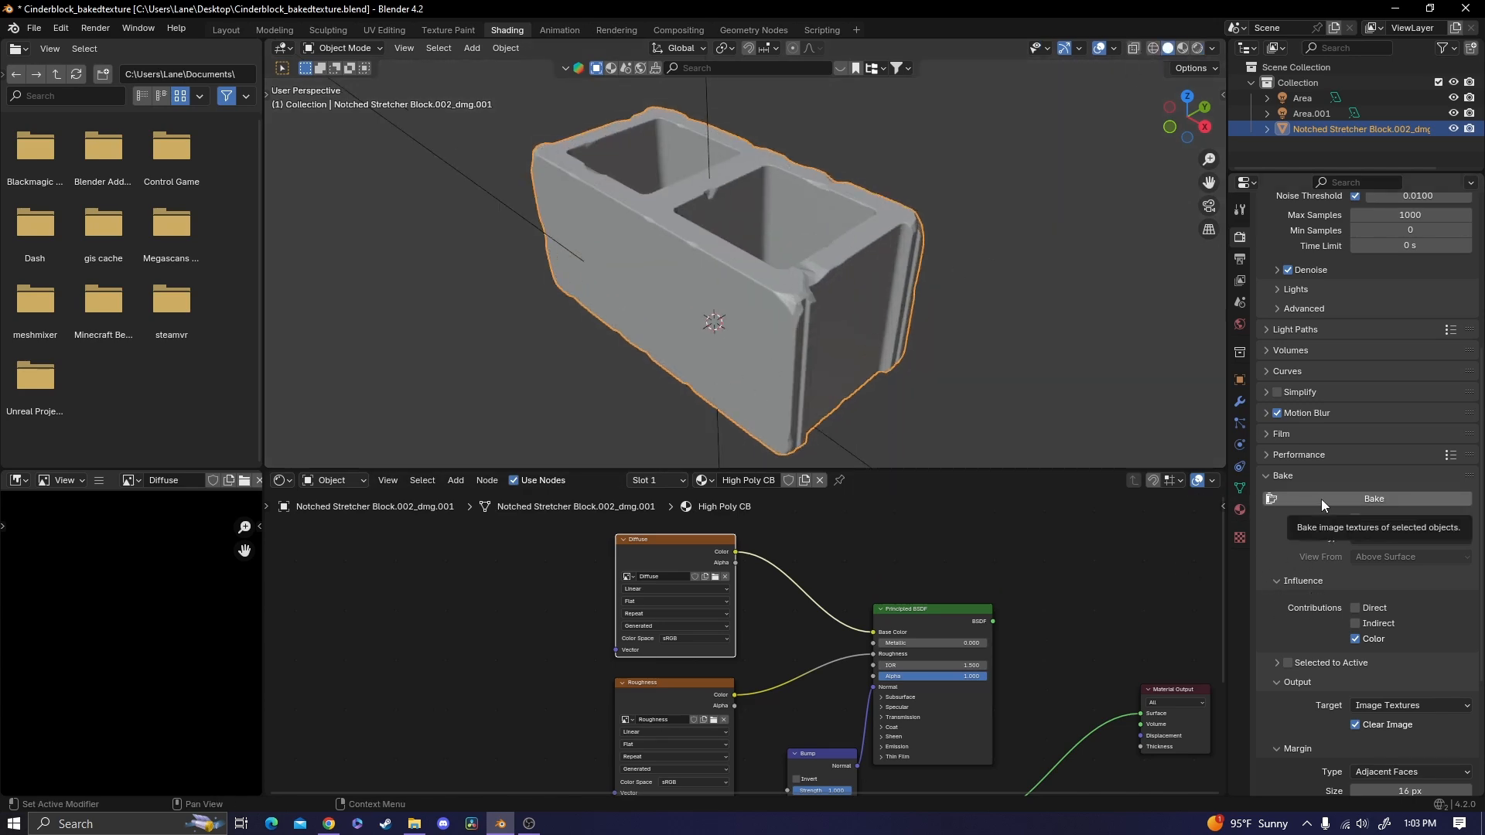
{"action": "left_click", "coordinate": [1374, 498]}
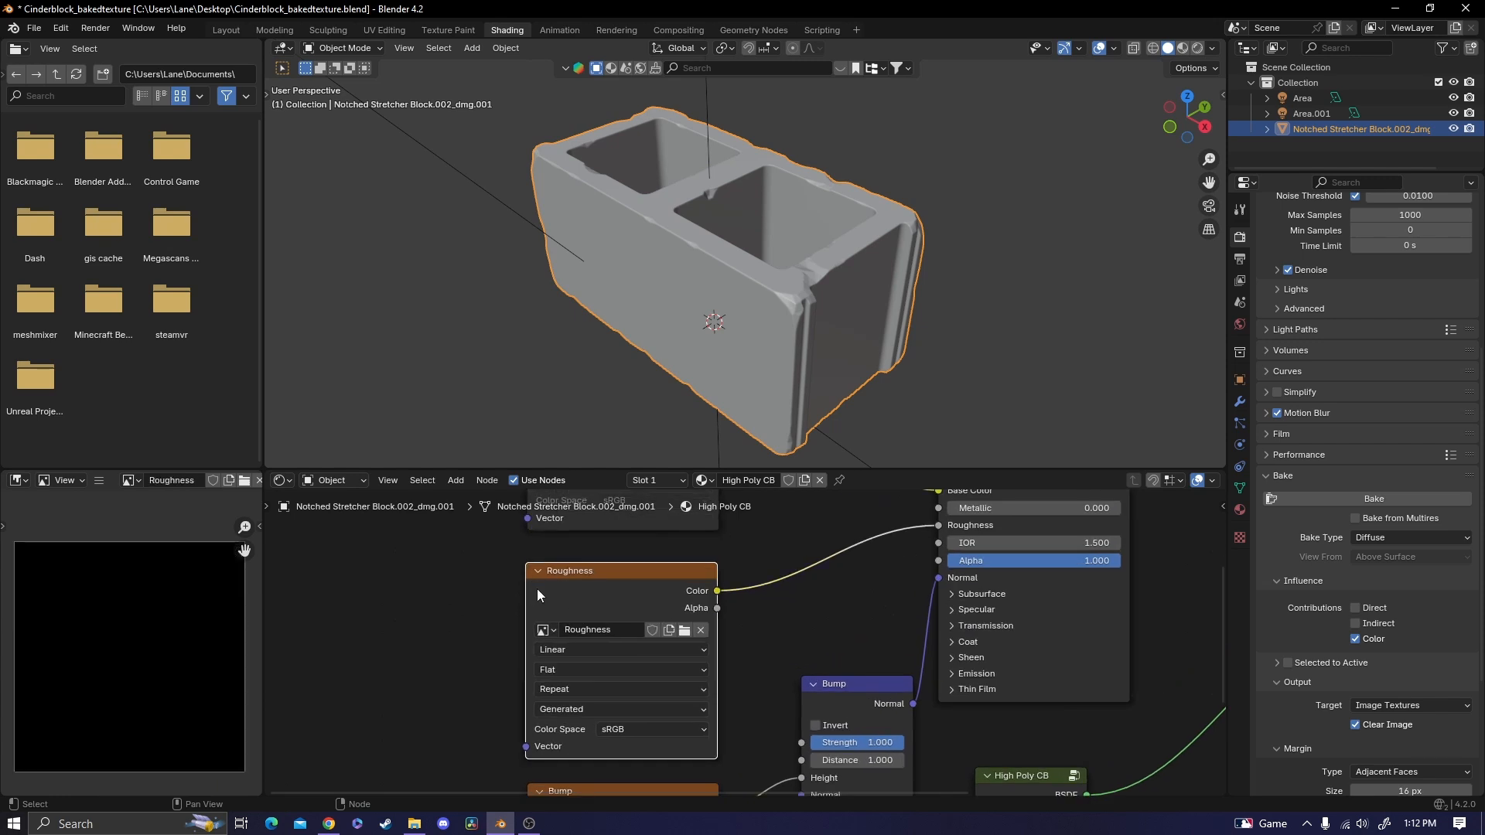
Step: Bake with type Roughness for the Roughness image, then type Normal for Bump
{"action": "left_click", "coordinate": [1408, 537]}
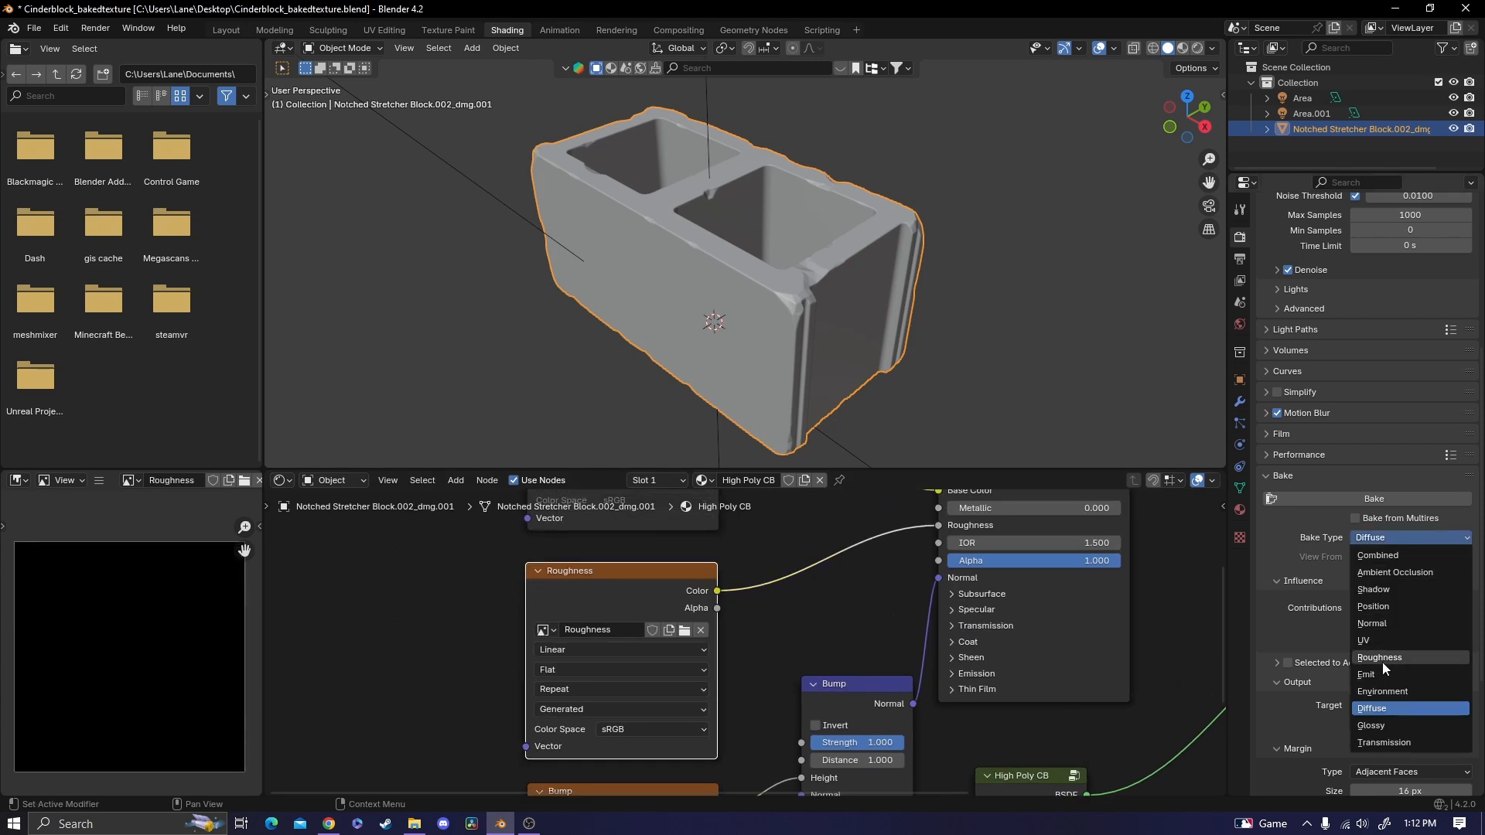
{"action": "left_click", "coordinate": [1380, 658]}
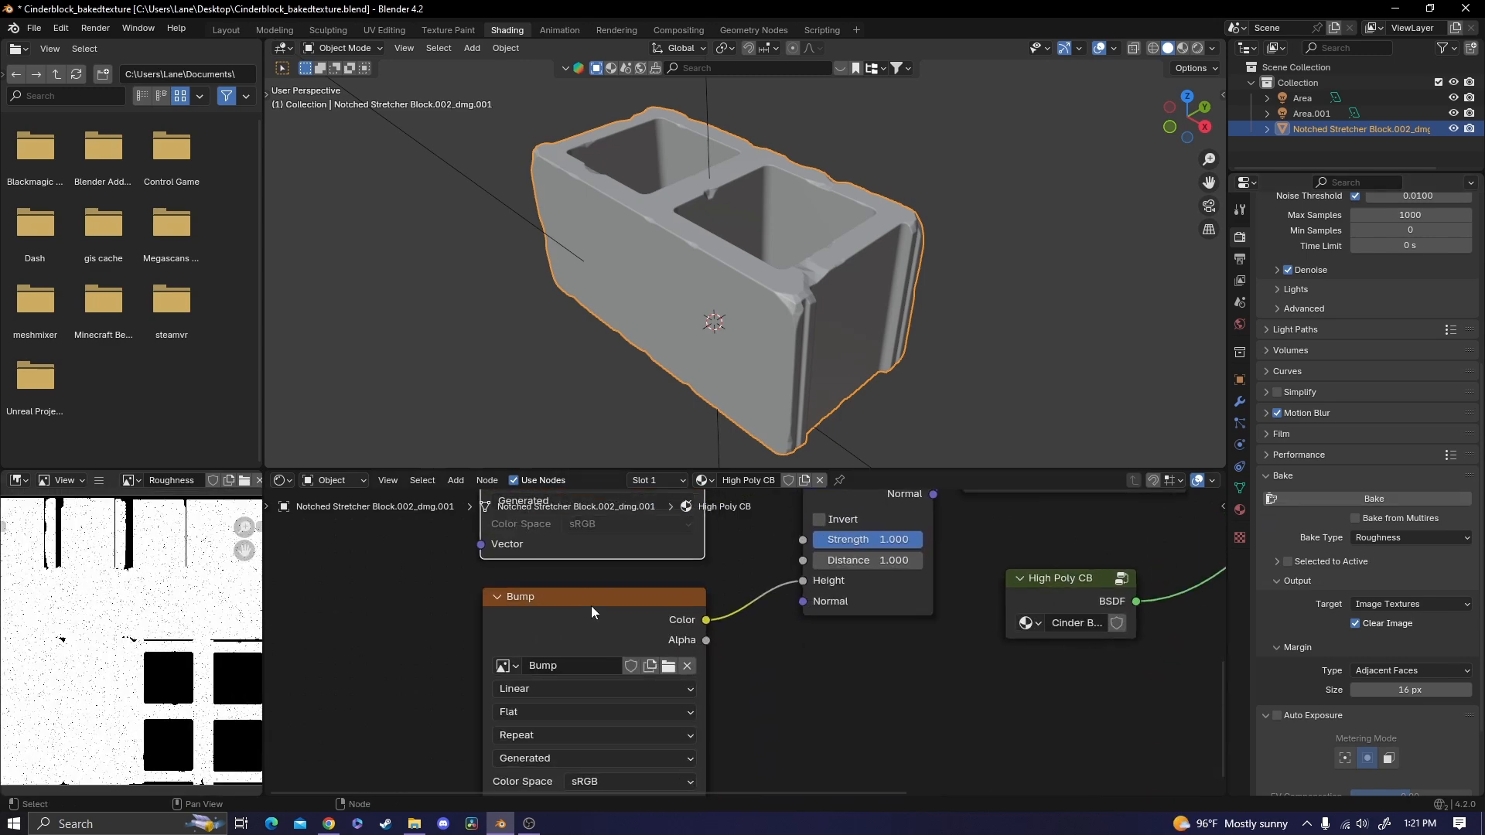
{"action": "left_click", "coordinate": [1408, 537]}
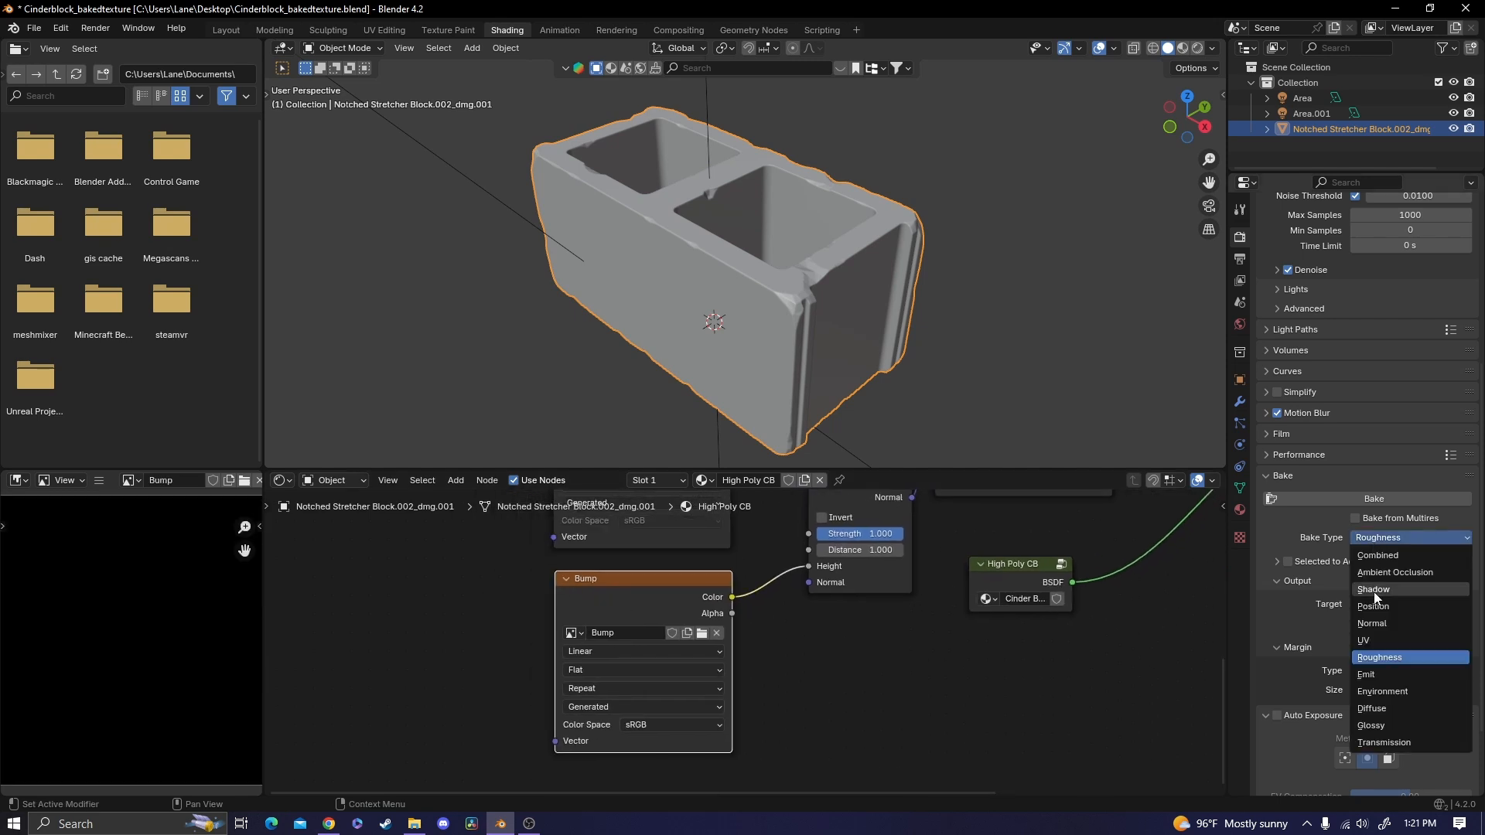
{"action": "left_click", "coordinate": [1371, 623]}
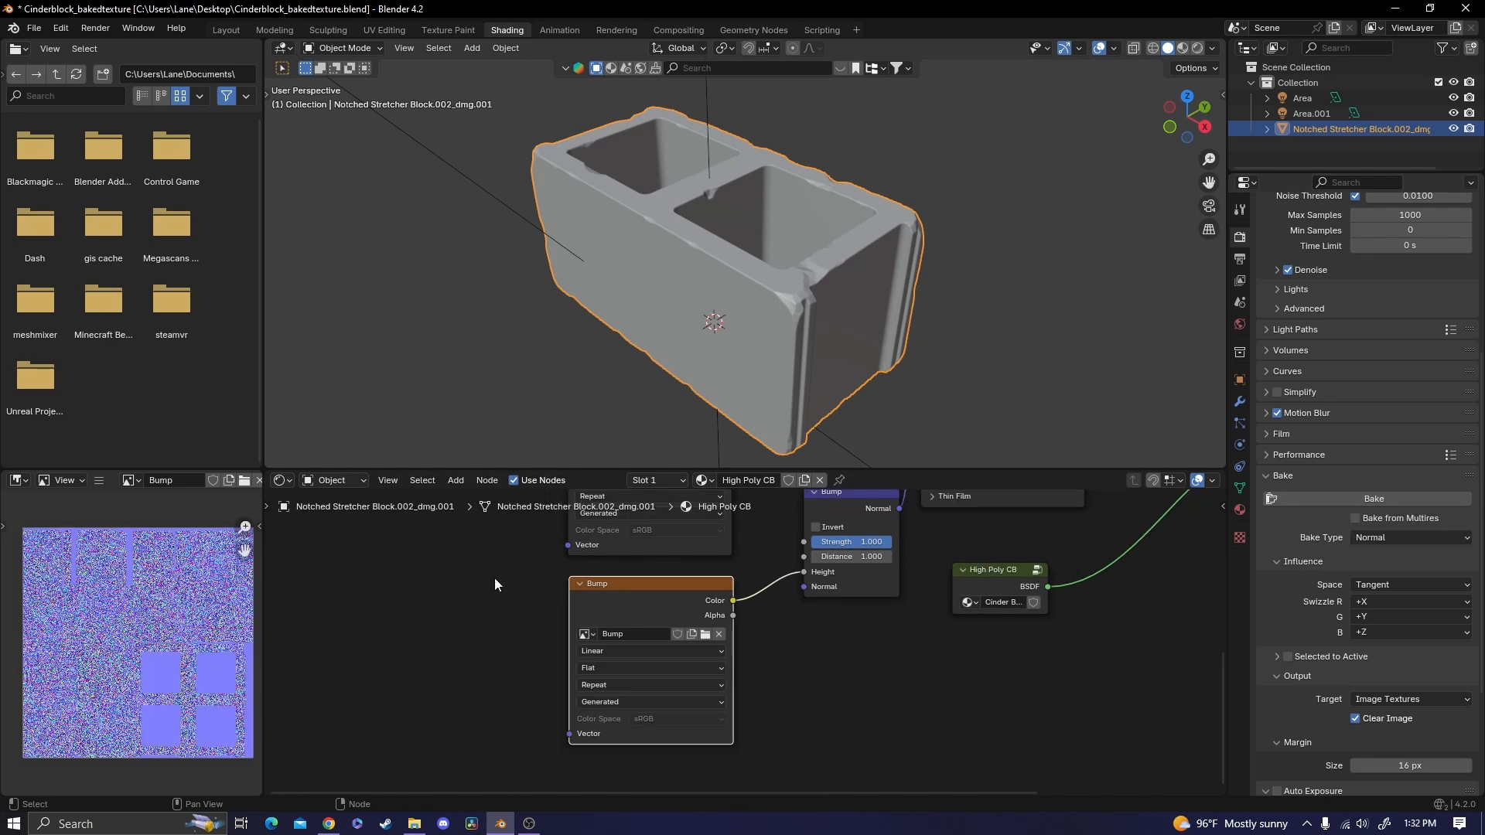
{"action": "mouse_move", "coordinate": [122, 604]}
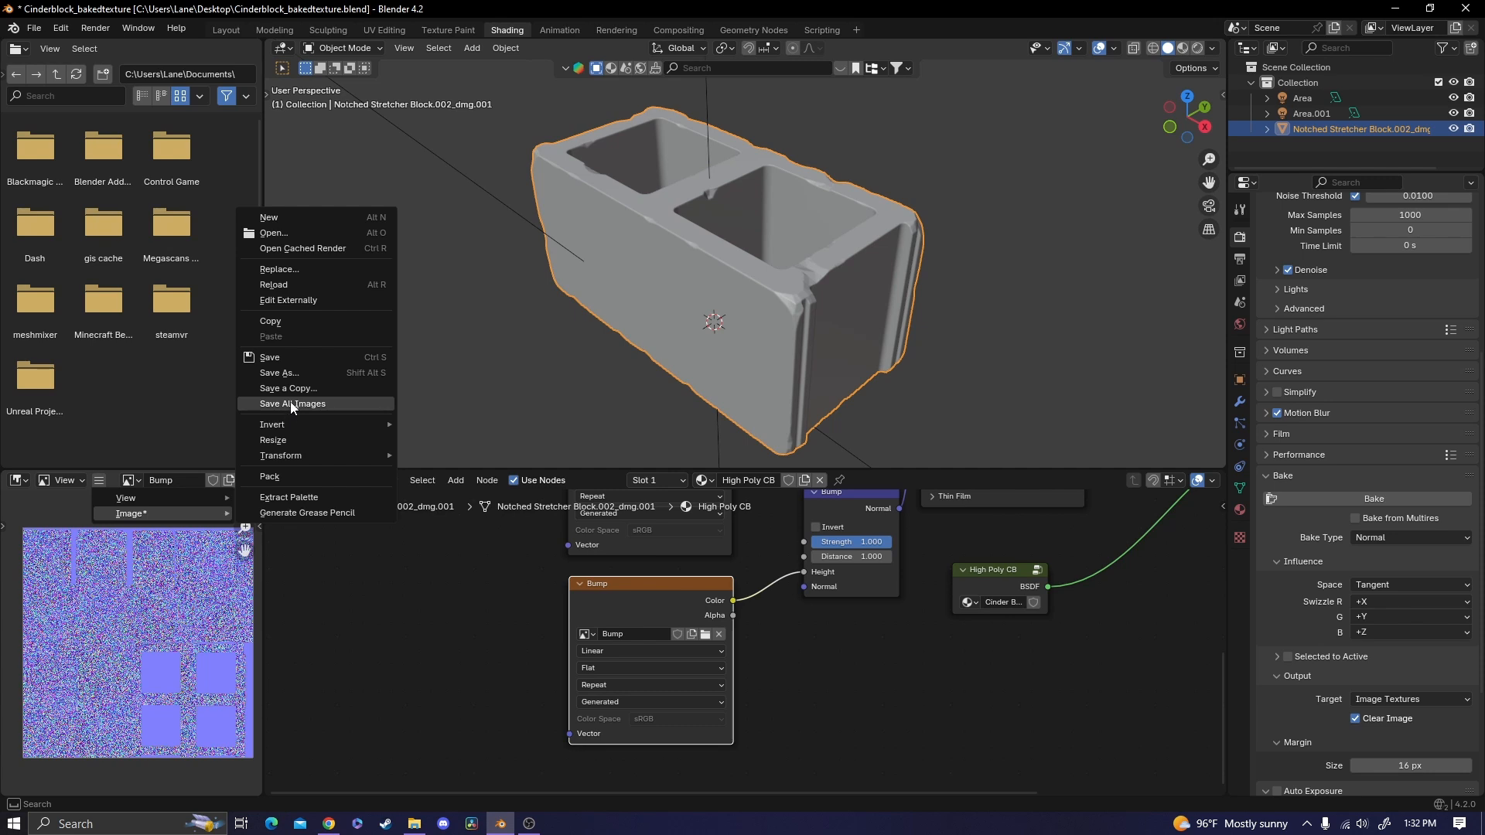
Step: Save all baked images and link a new UV Map node to the textures' Vector inputs
{"action": "left_click", "coordinate": [293, 404]}
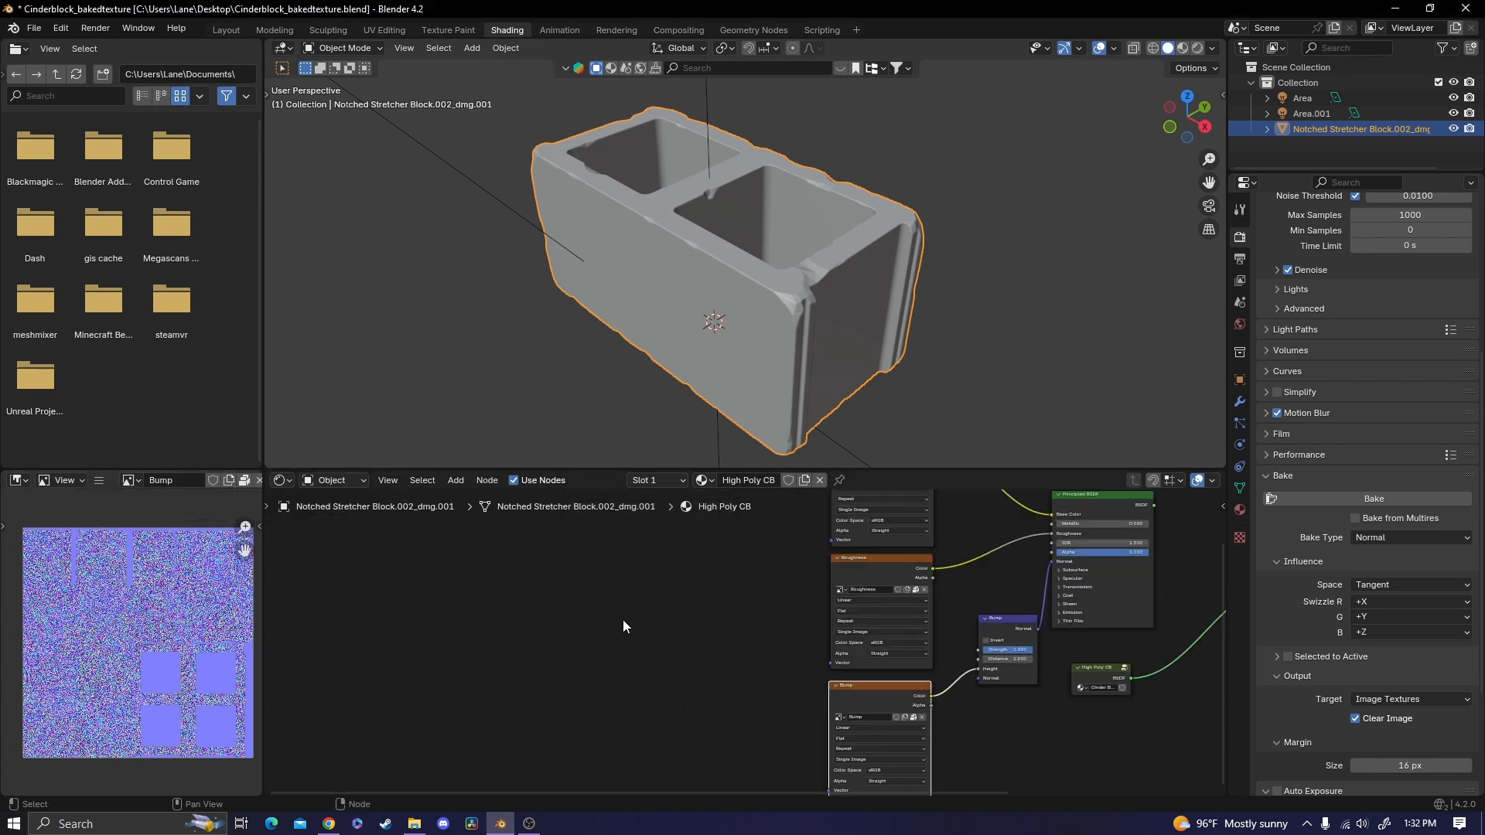
{"action": "type", "text": "uv"}
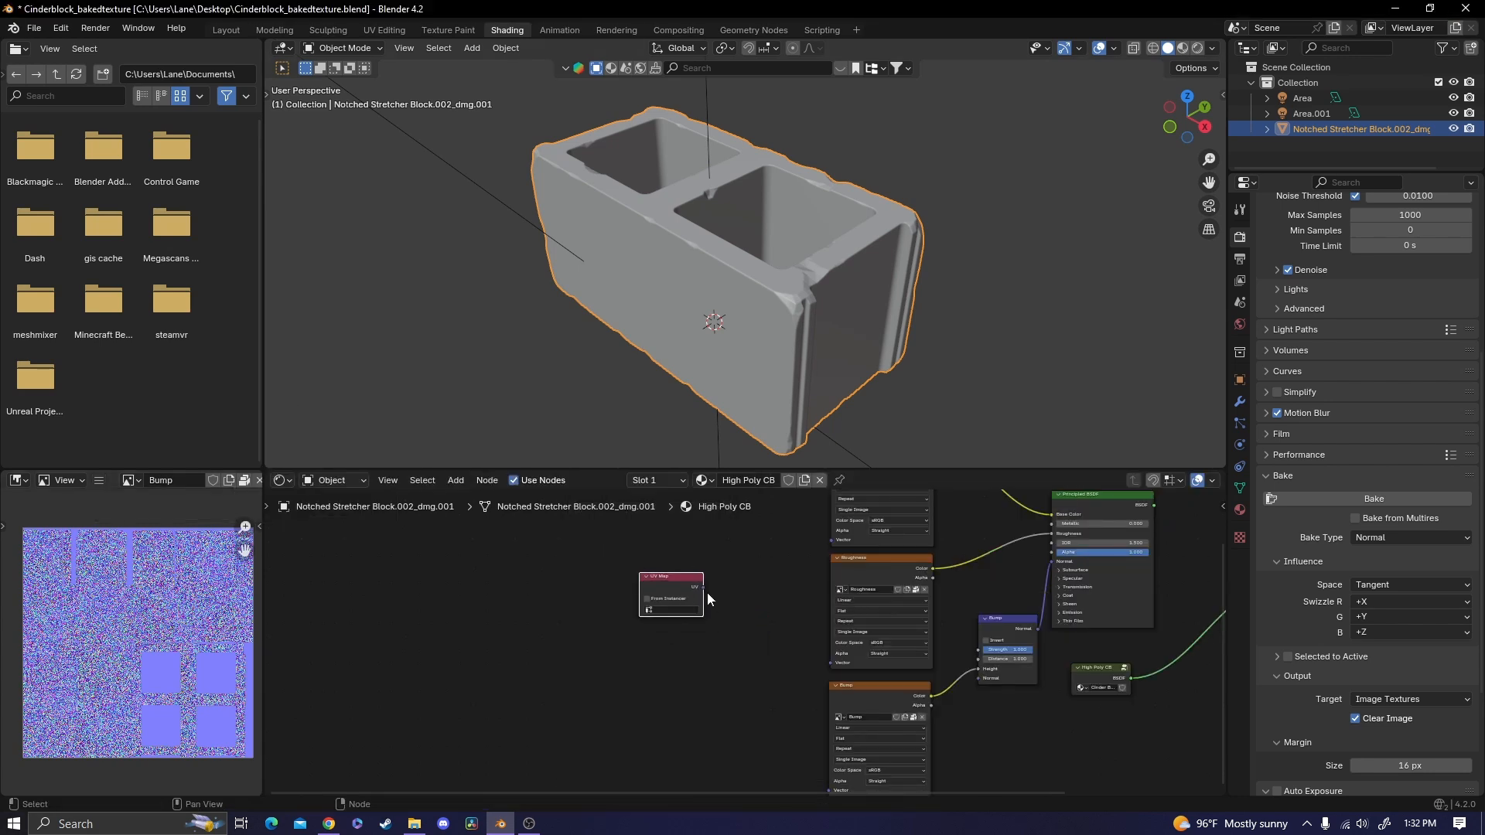
{"action": "left_click", "coordinate": [671, 587]}
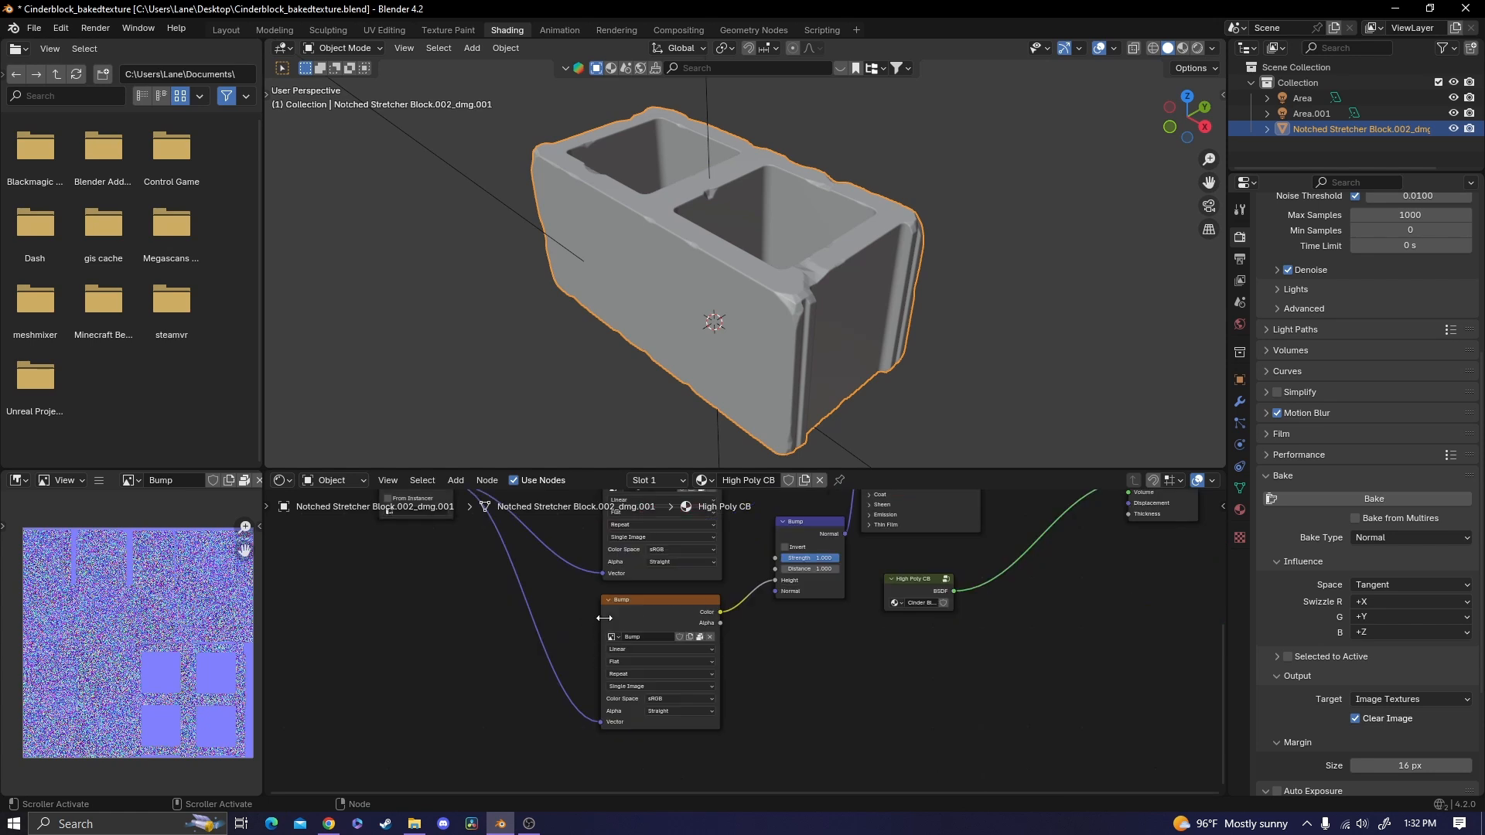
{"action": "left_click", "coordinate": [1409, 537]}
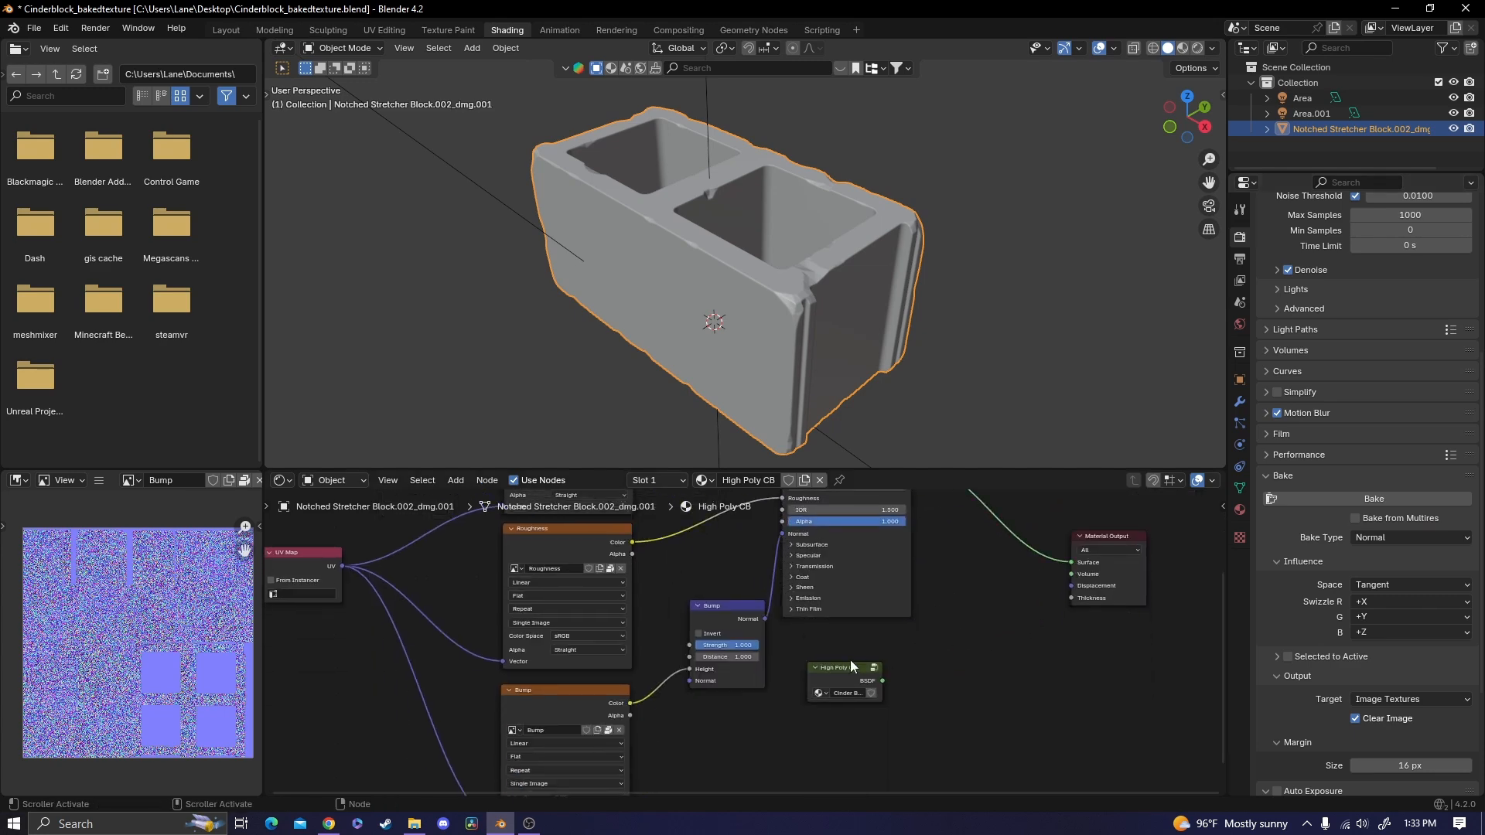
Step: Preview in Rendered shading and add a Displacement node (midlevel 1.000, scale 0.002)
{"action": "left_click", "coordinate": [1411, 536]}
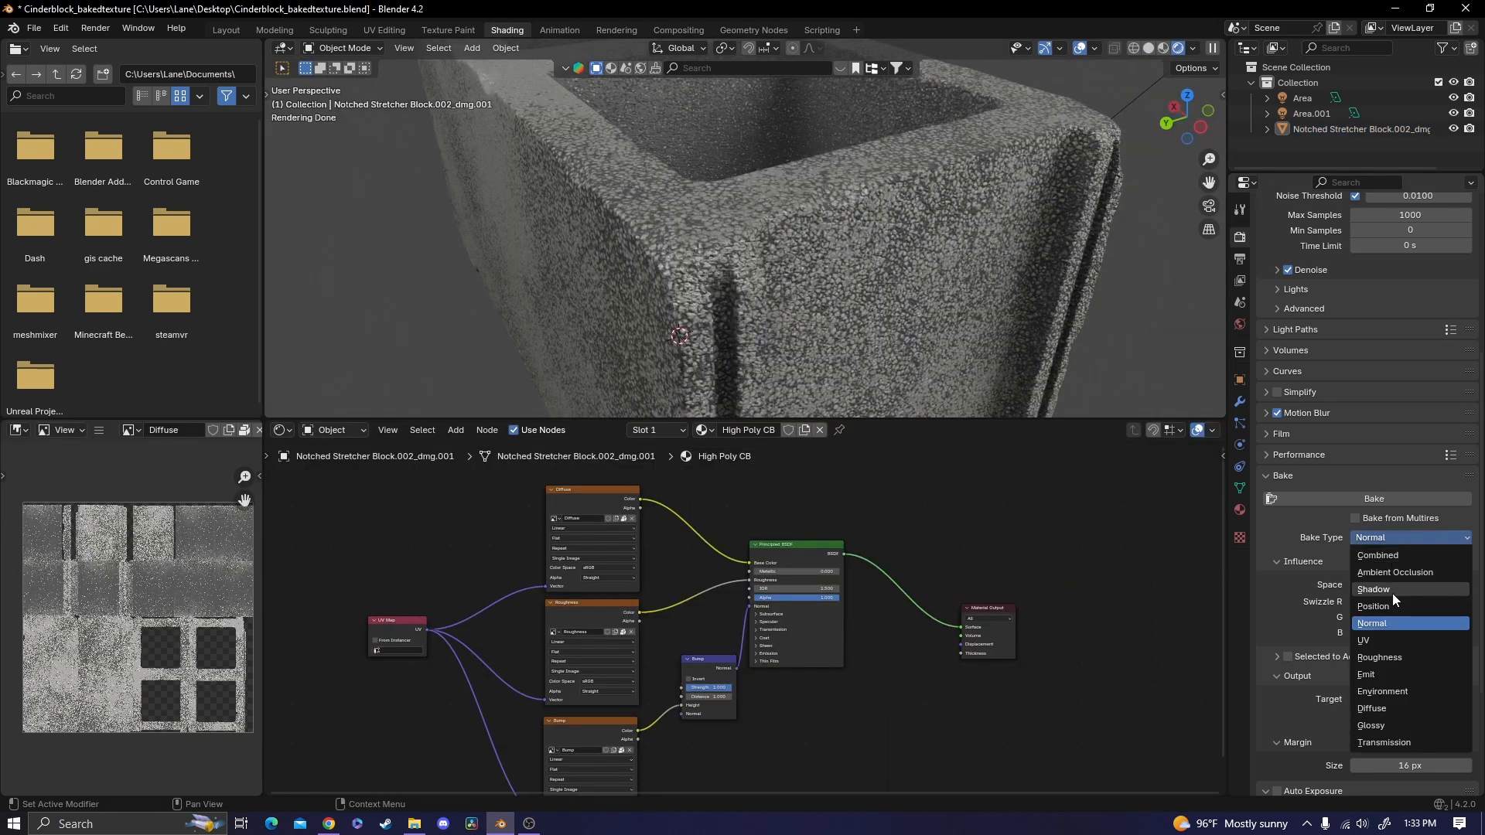
{"action": "left_click", "coordinate": [1371, 624]}
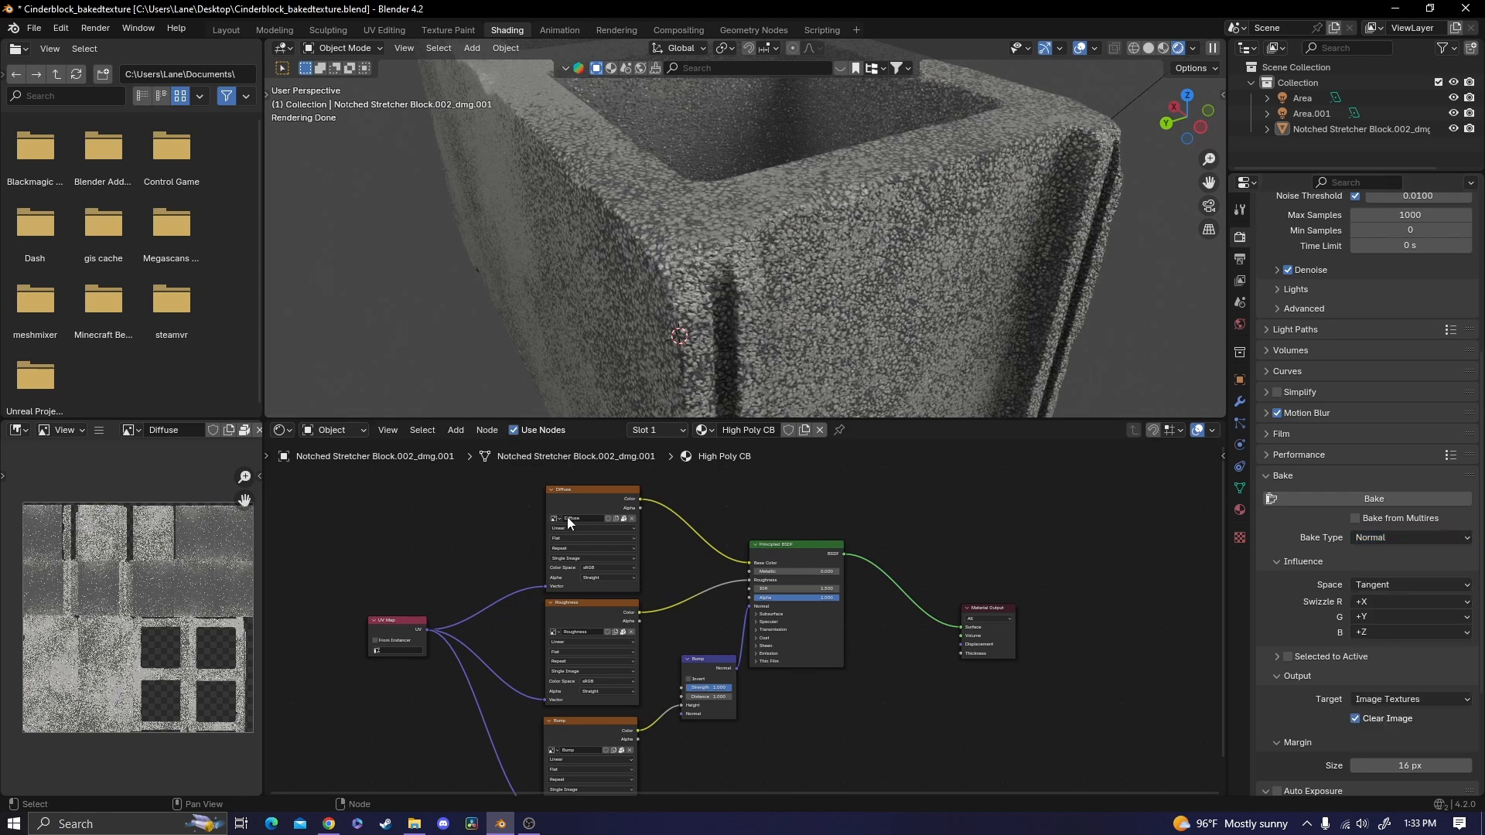
{"action": "left_click", "coordinate": [455, 430]}
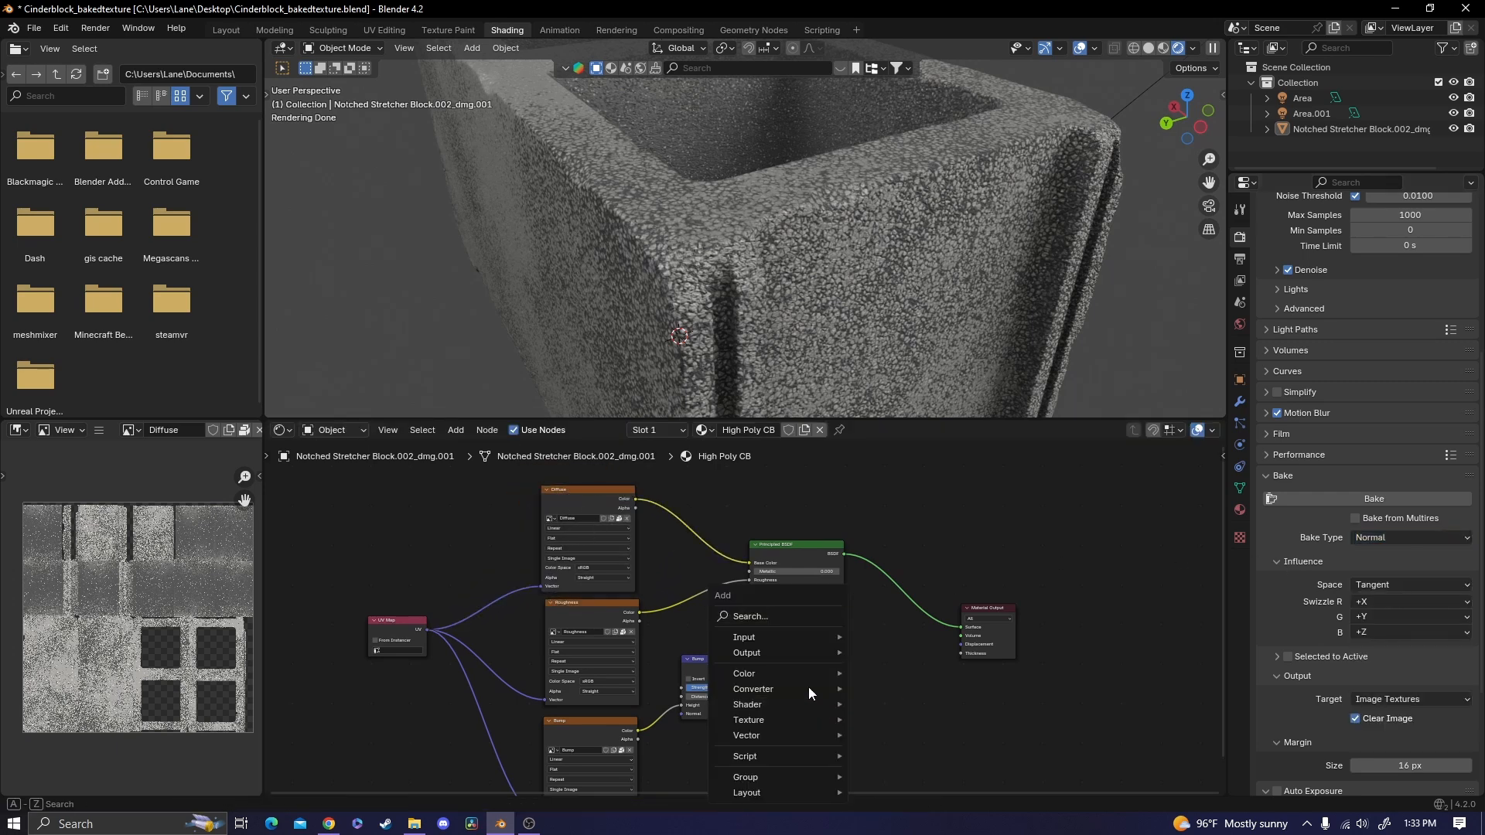
{"action": "type", "text": "di"}
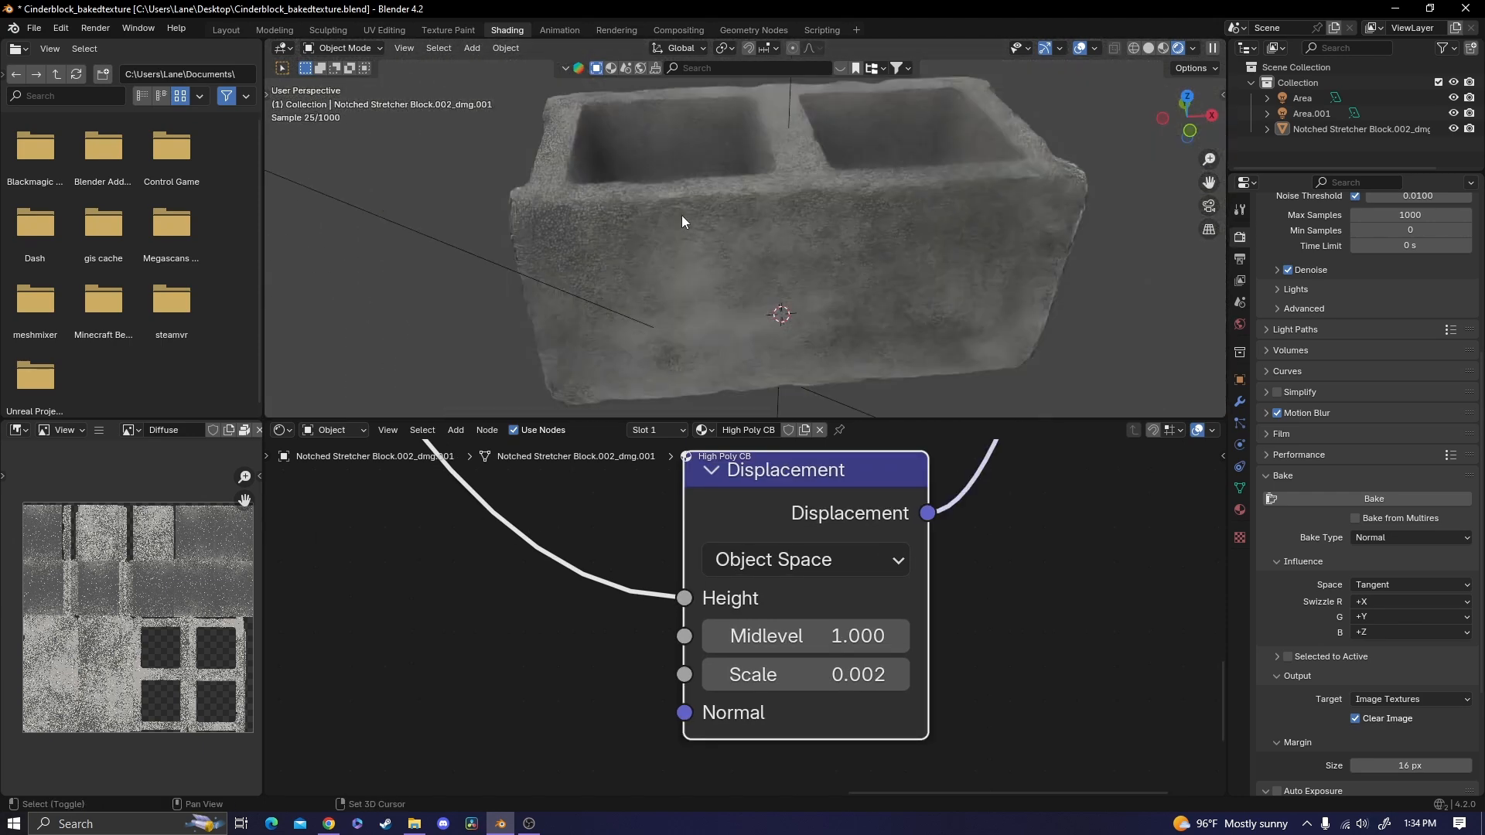
{"action": "left_click", "coordinate": [225, 29]}
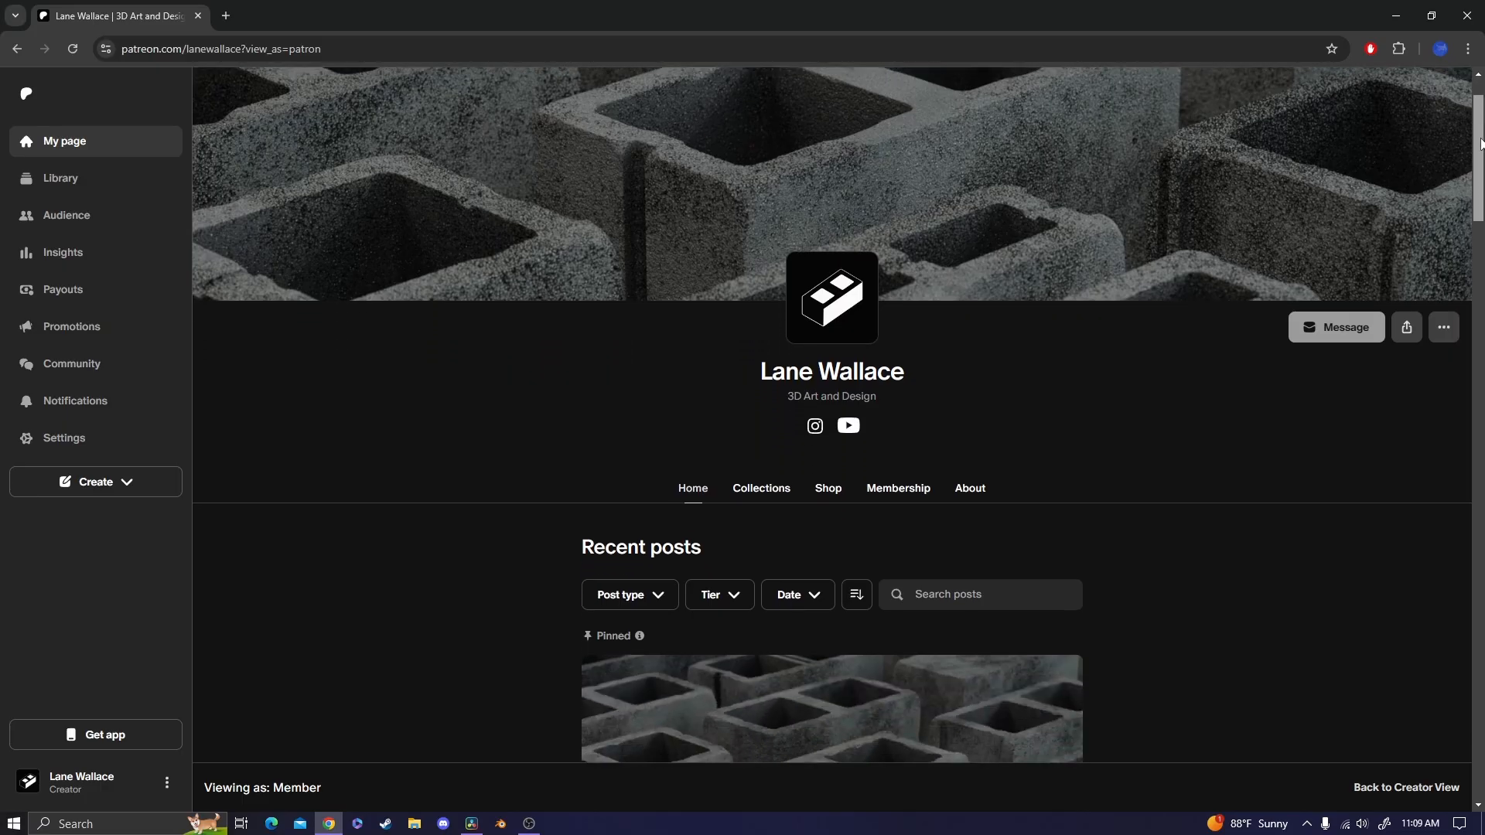
Step: Scroll to the Cinder Block Asset Pack post, then browse the creator's Instagram profile
{"action": "scroll", "scroll_direction": "down", "scroll_amount": 3}
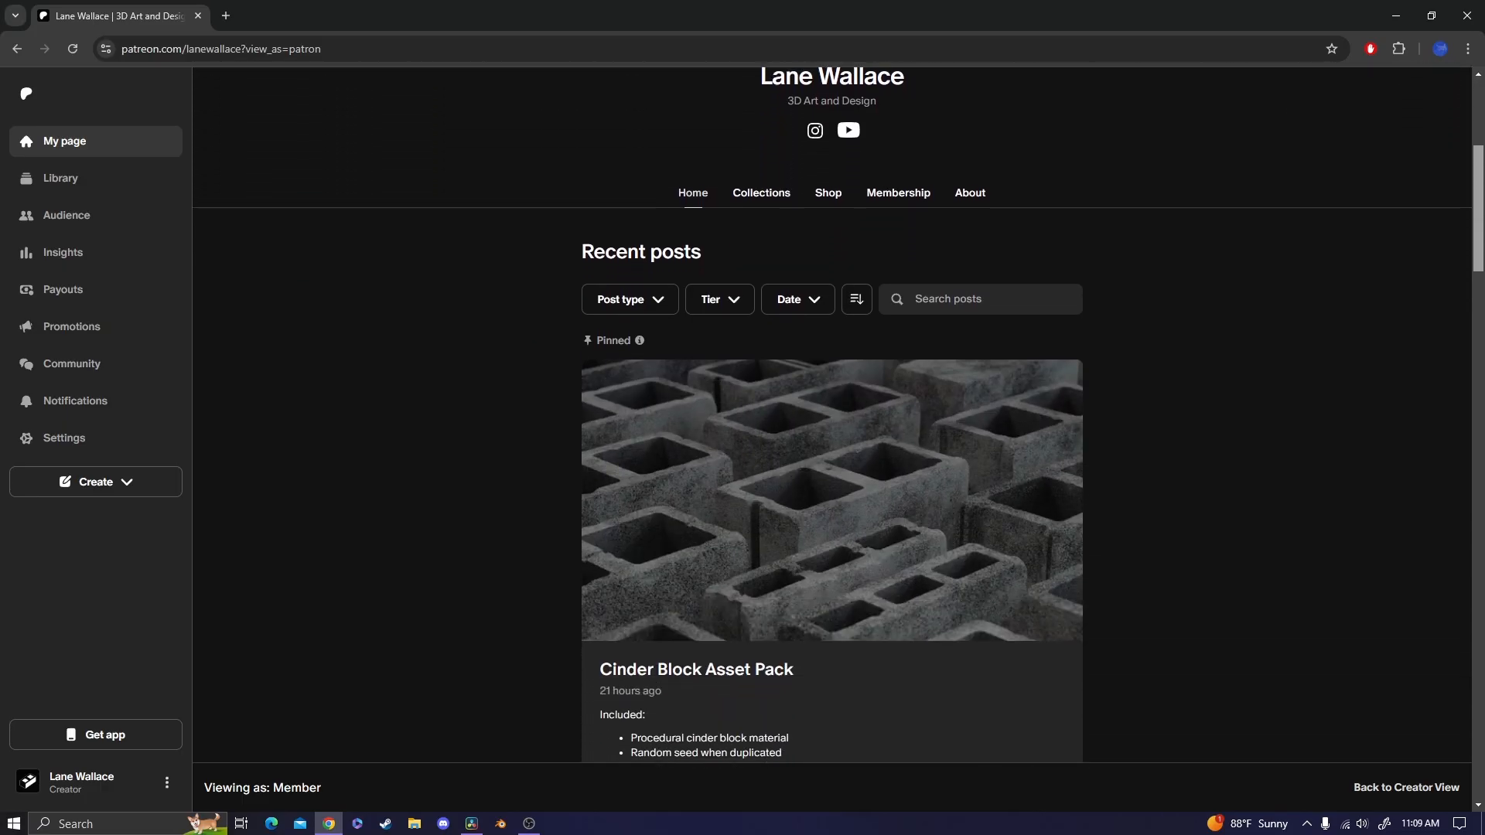
{"action": "scroll", "scroll_direction": "down", "scroll_amount": 3}
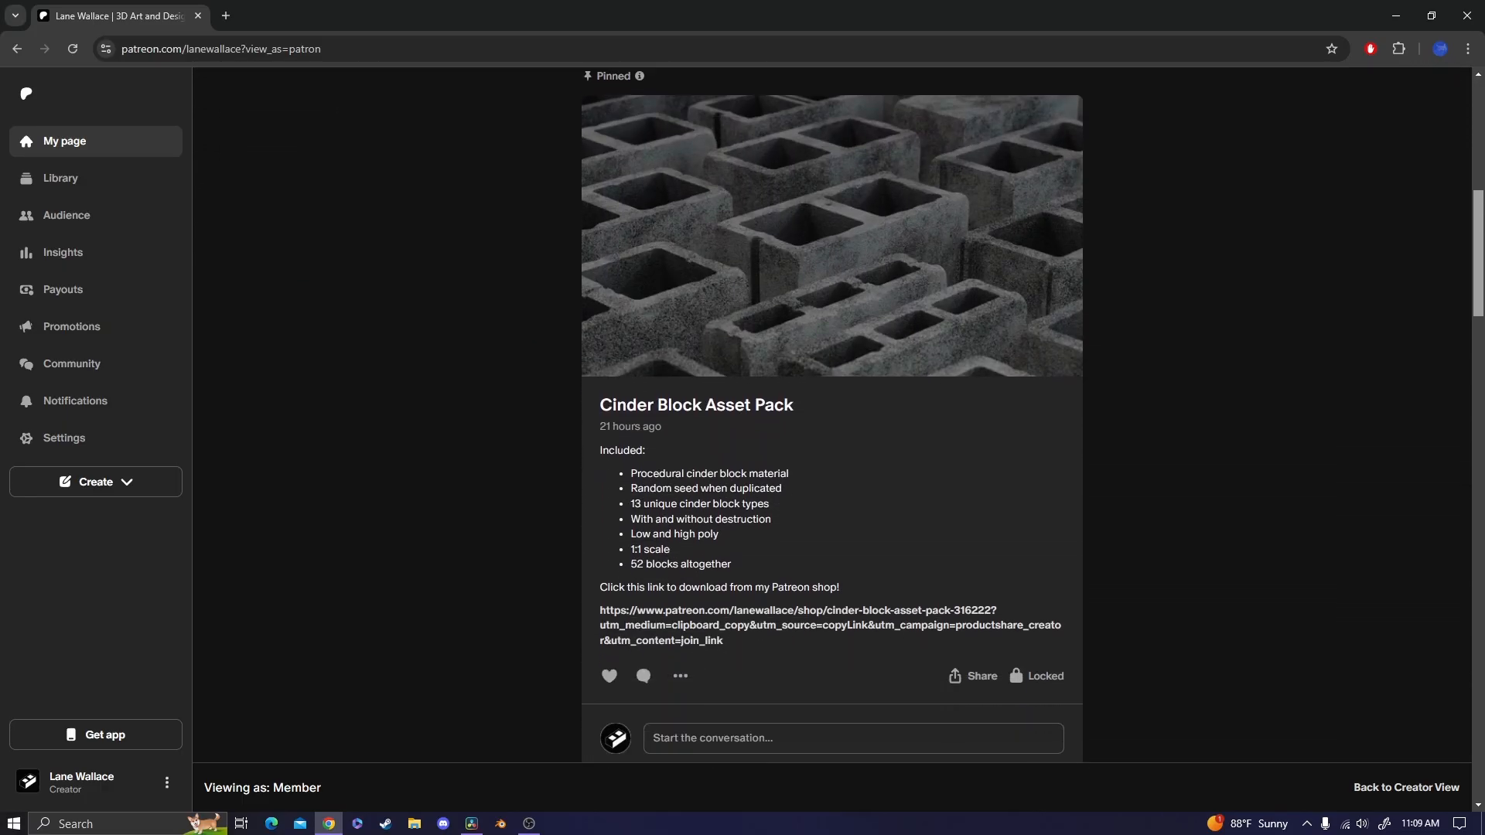
{"action": "left_click", "coordinate": [667, 16]}
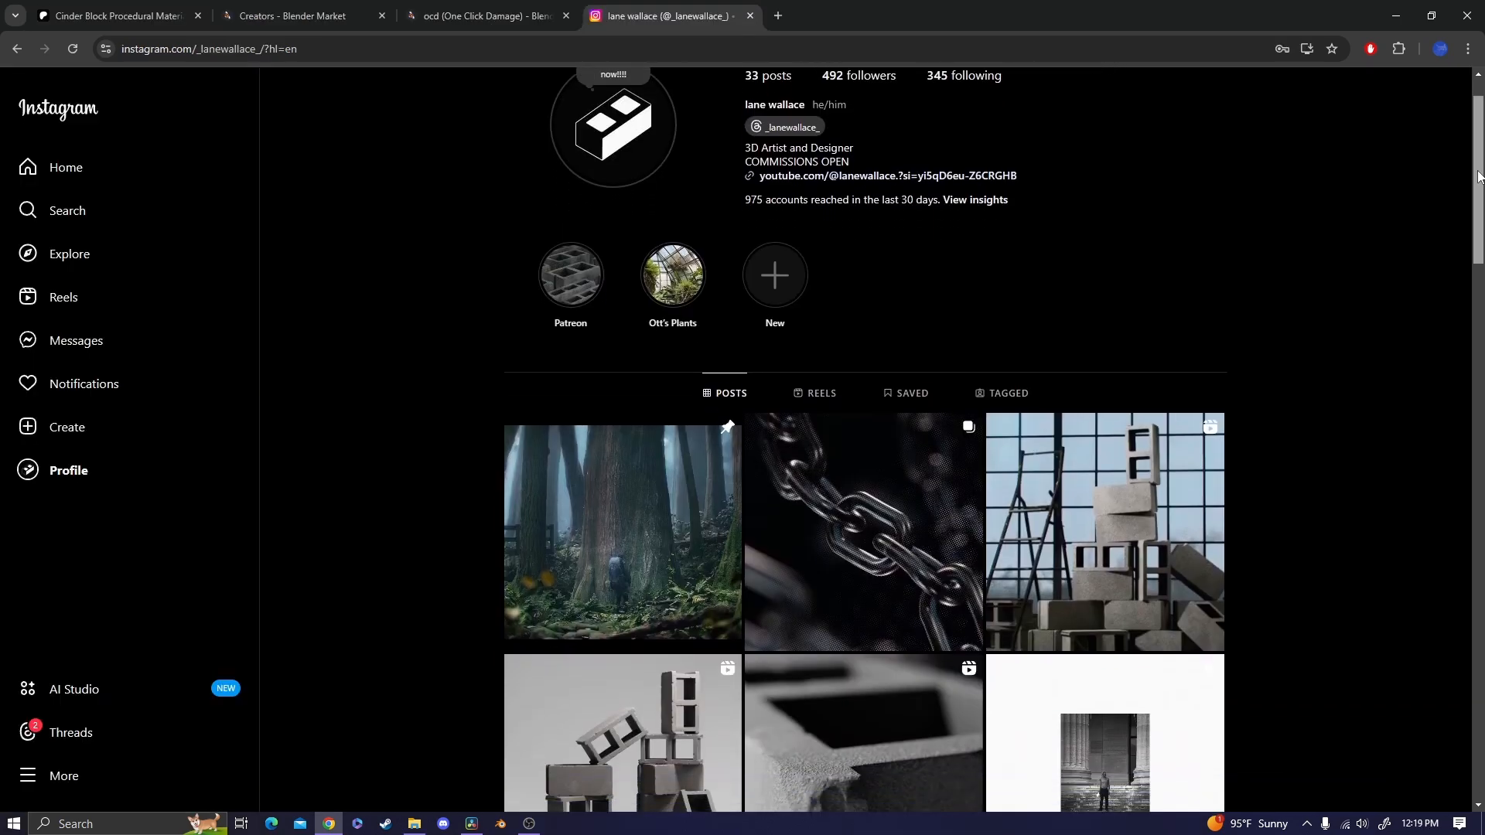
{"action": "scroll", "scroll_direction": "down", "scroll_amount": 3}
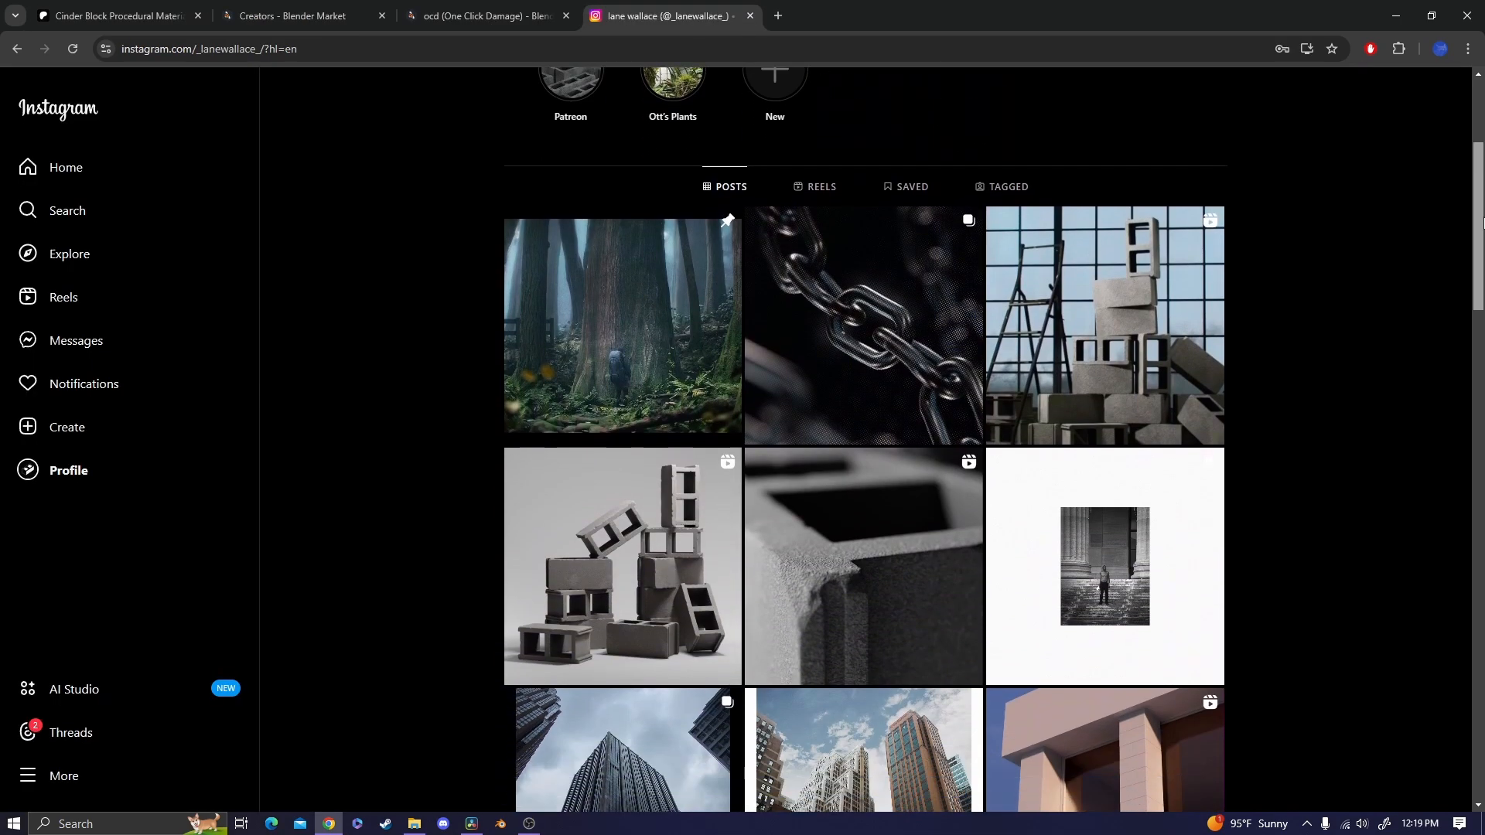